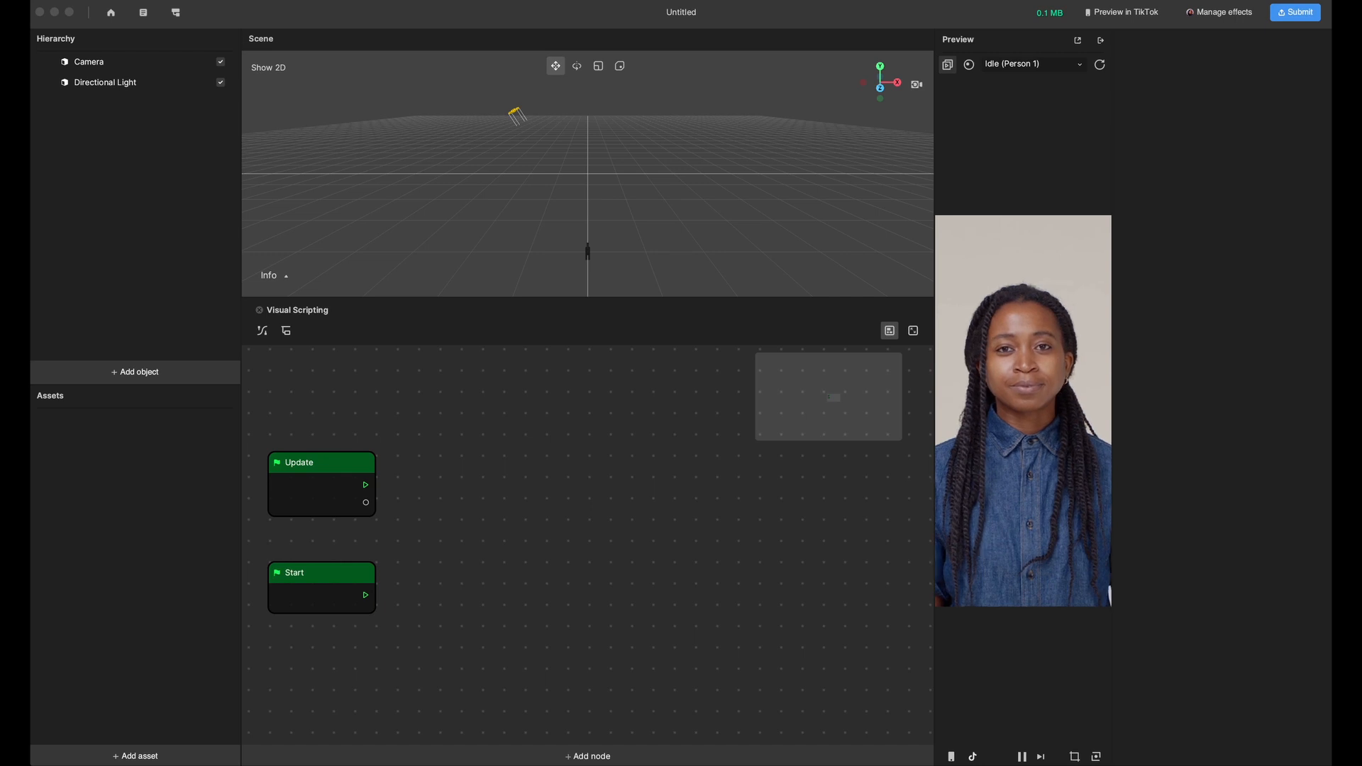
pyautogui.moveTo(136, 372)
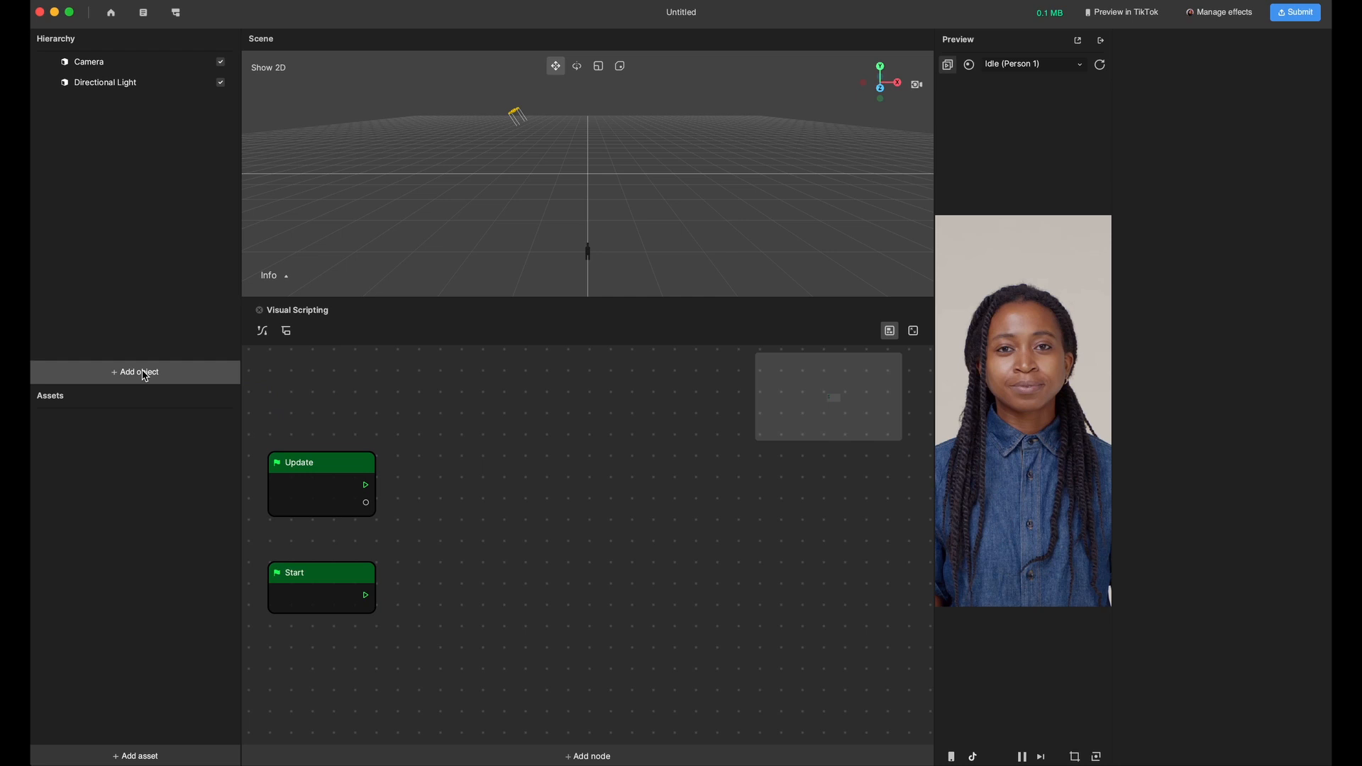
# Add Sphere objects from Add object > 3D until Sphere, Sphere (1), Sphere (2) exist.
pyautogui.click(136, 372)
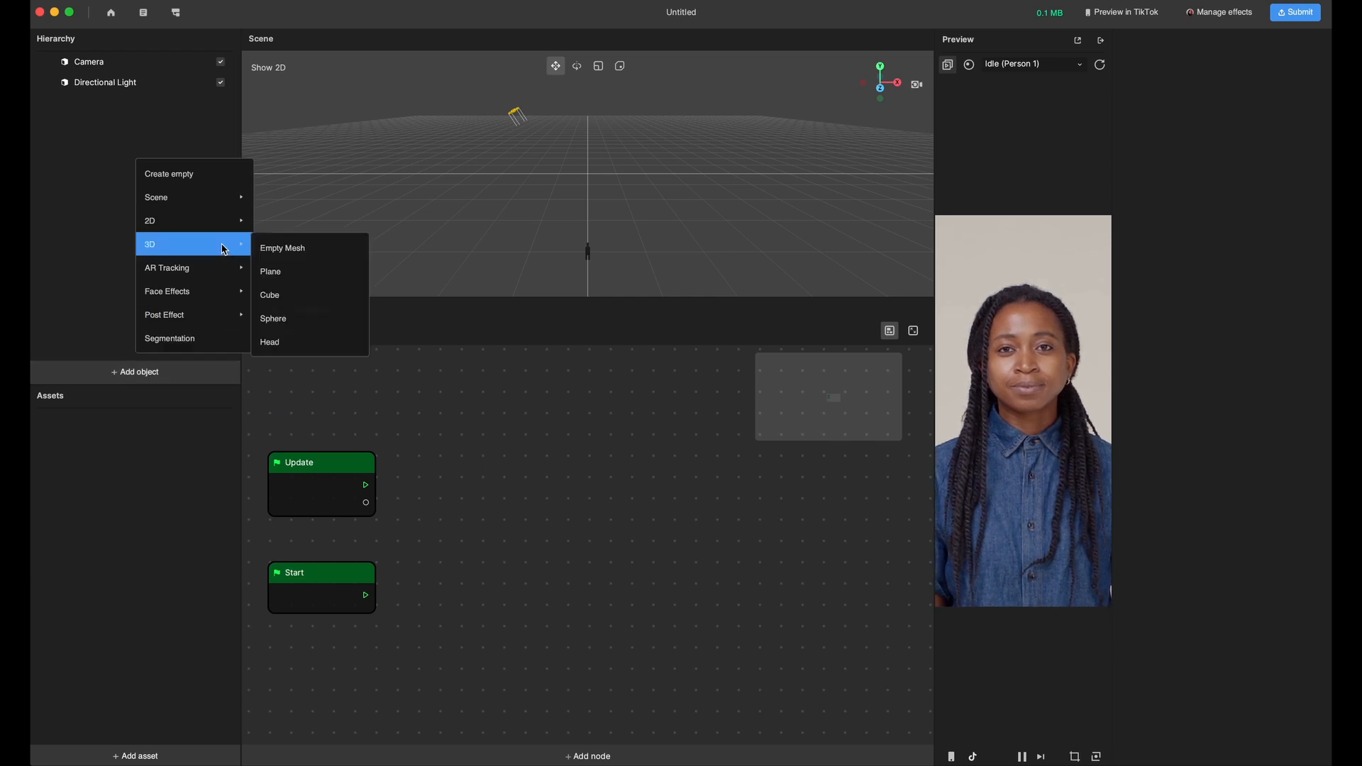
pyautogui.moveTo(293, 320)
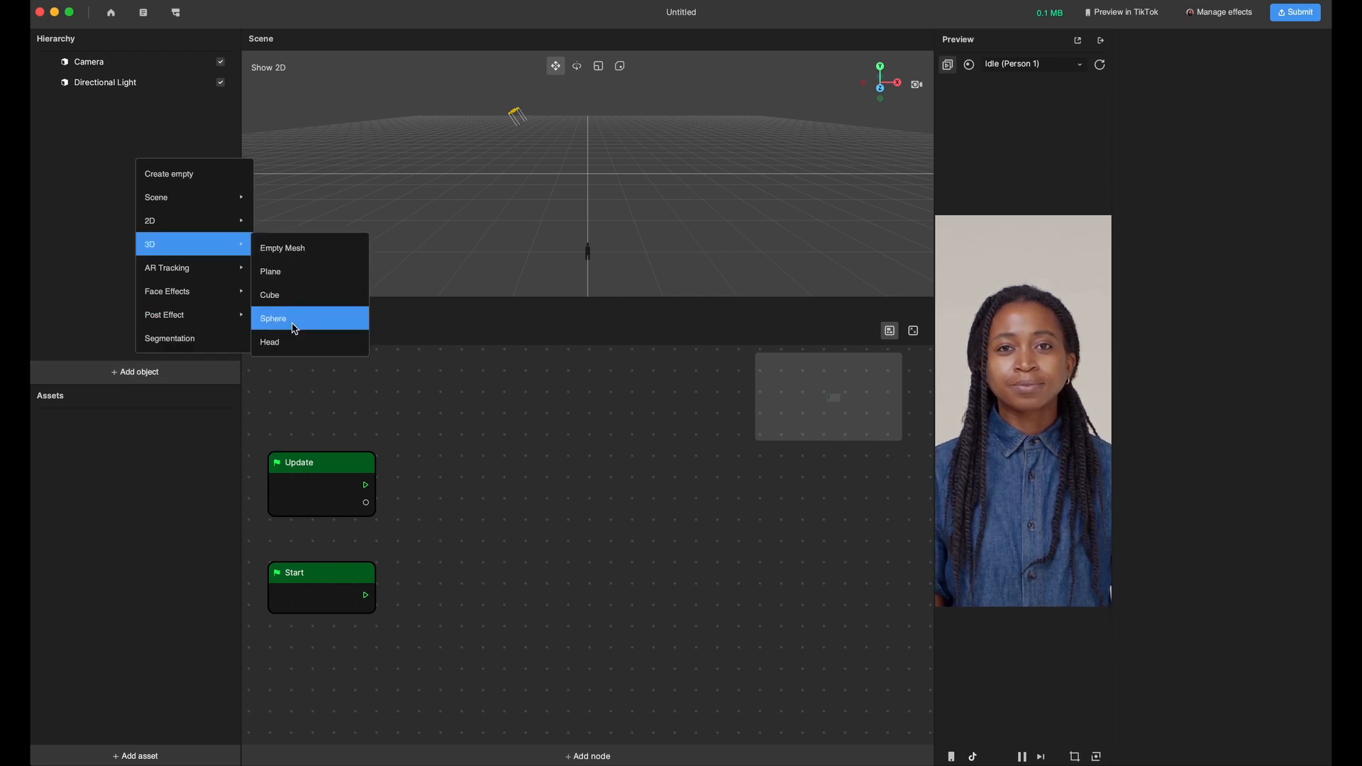
pyautogui.click(272, 318)
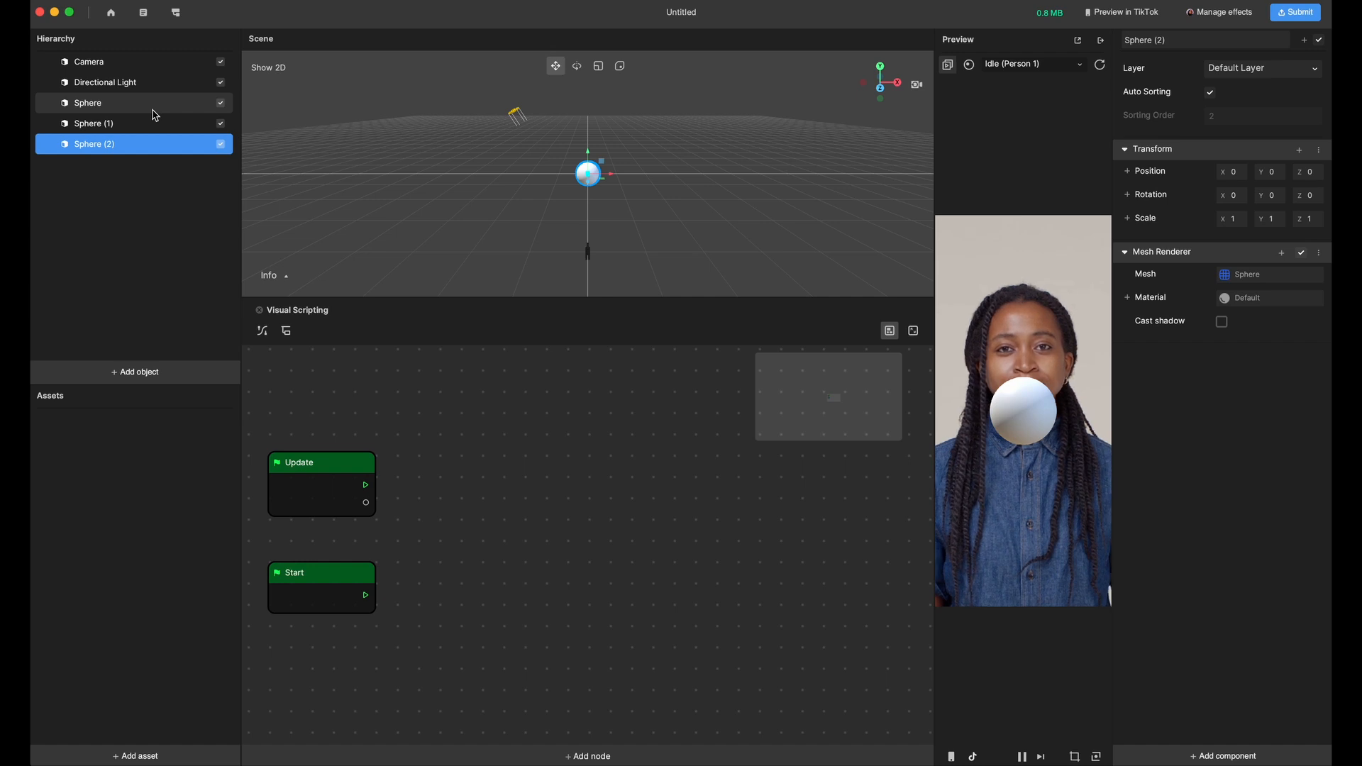
# Move the first sphere left and the third right along X, then raise all three together.
pyautogui.click(87, 103)
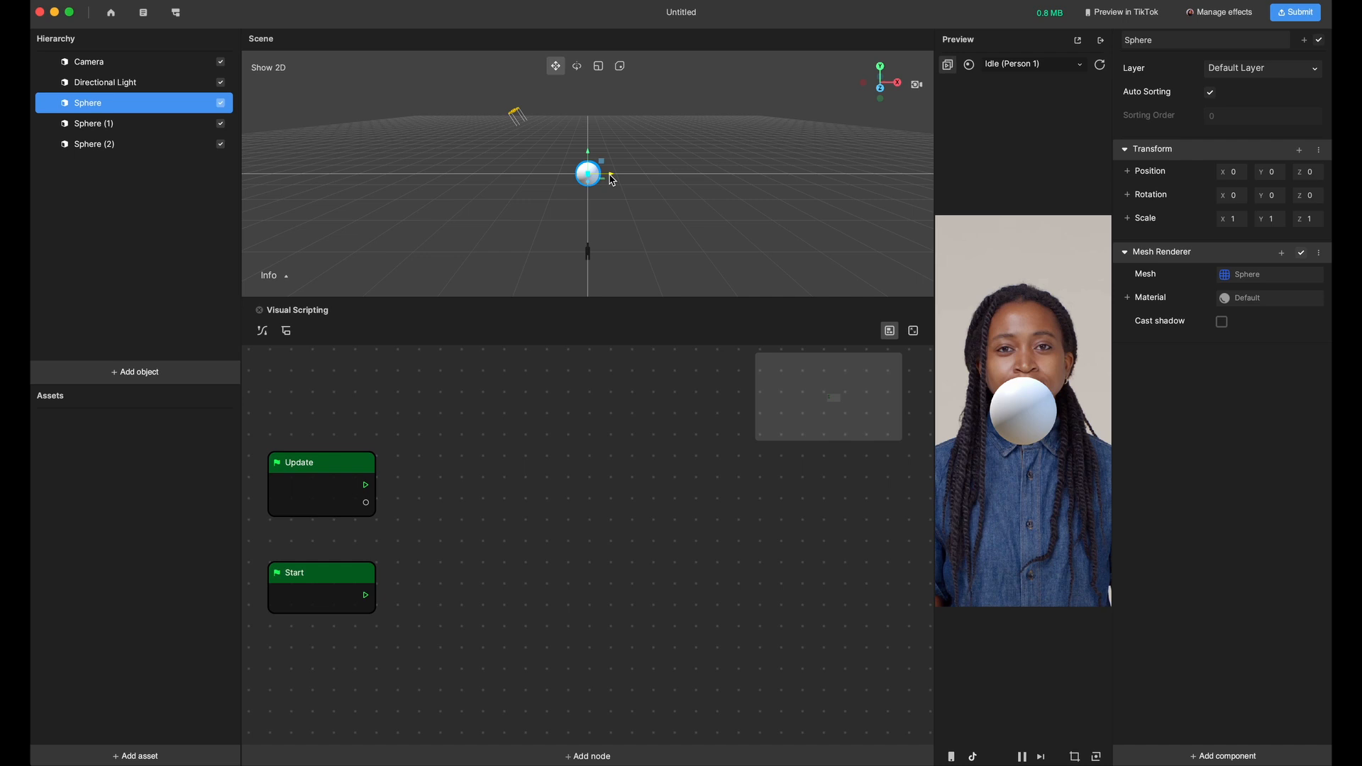
pyautogui.moveTo(591, 174); pyautogui.dragTo(566, 173)
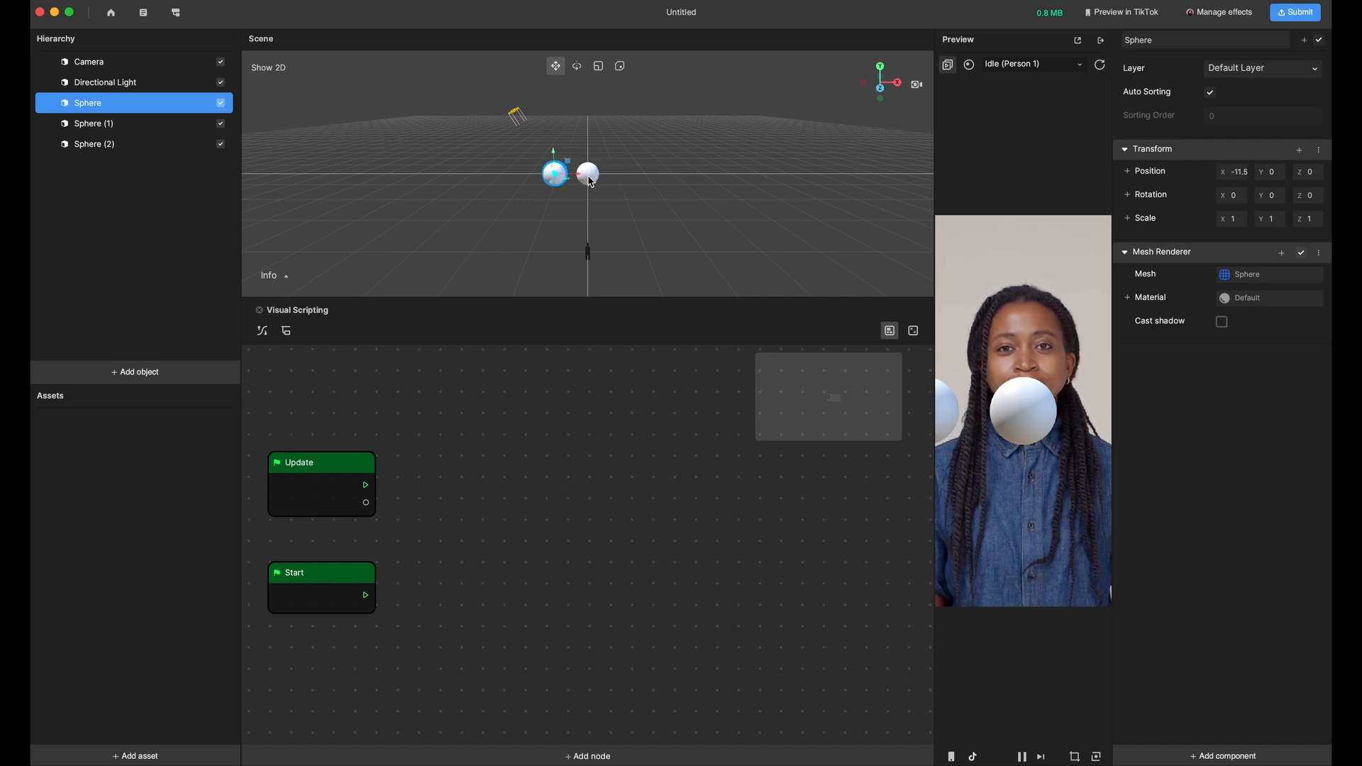
pyautogui.click(94, 122)
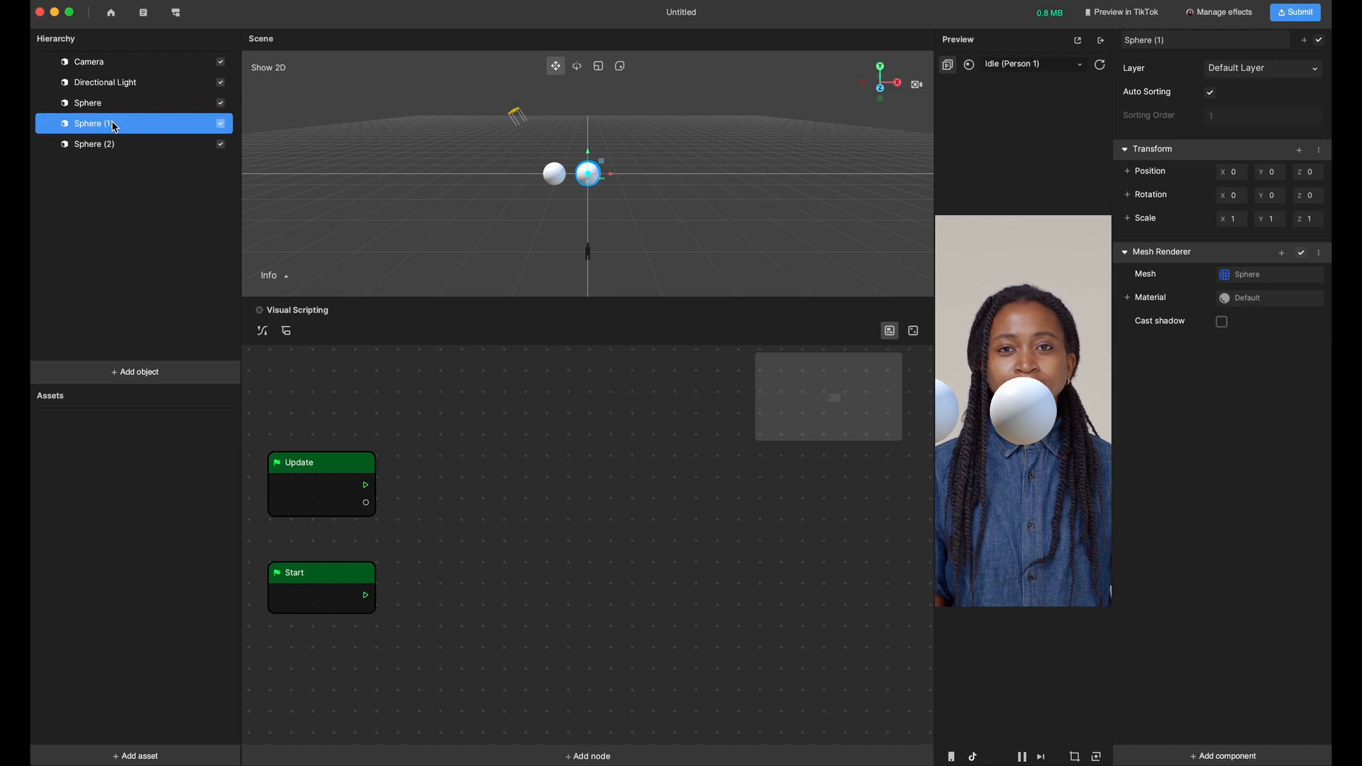
pyautogui.click(95, 143)
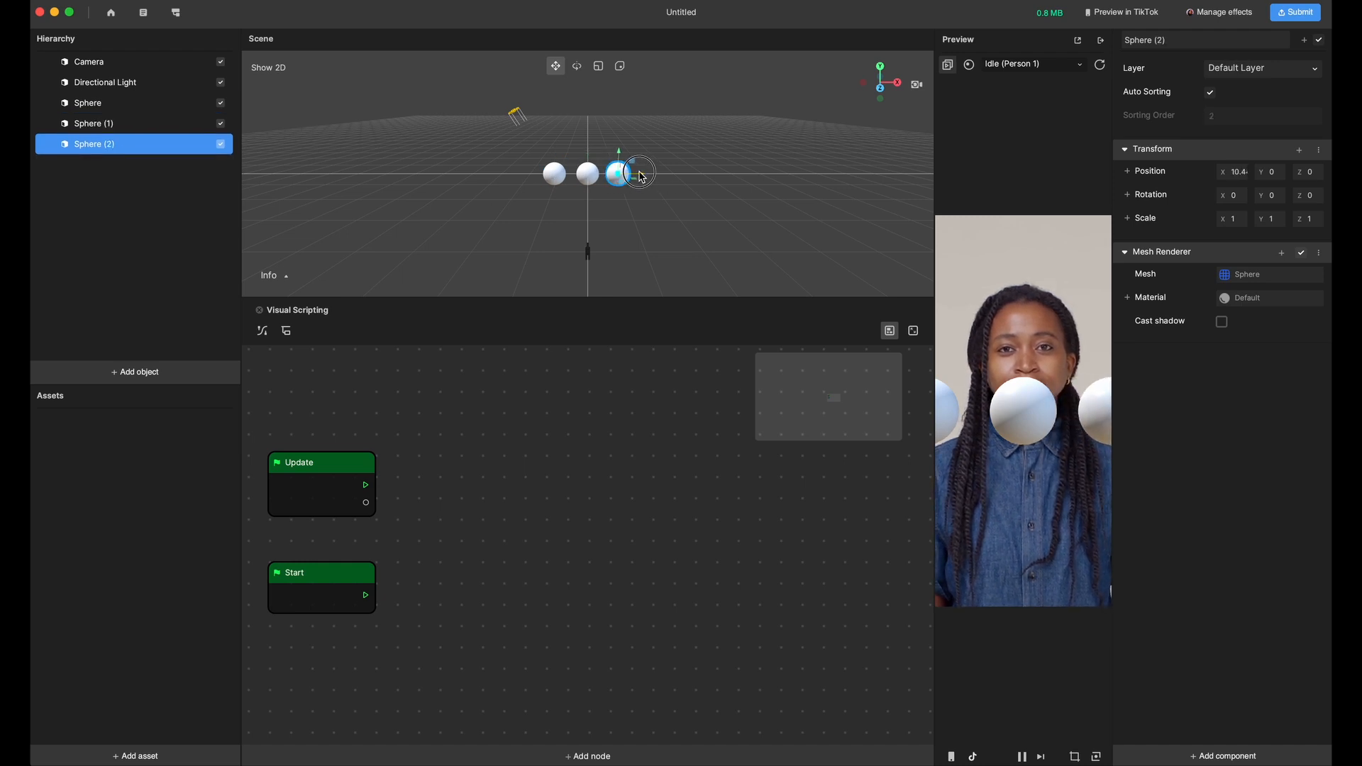
pyautogui.moveTo(639, 173); pyautogui.dragTo(618, 172)
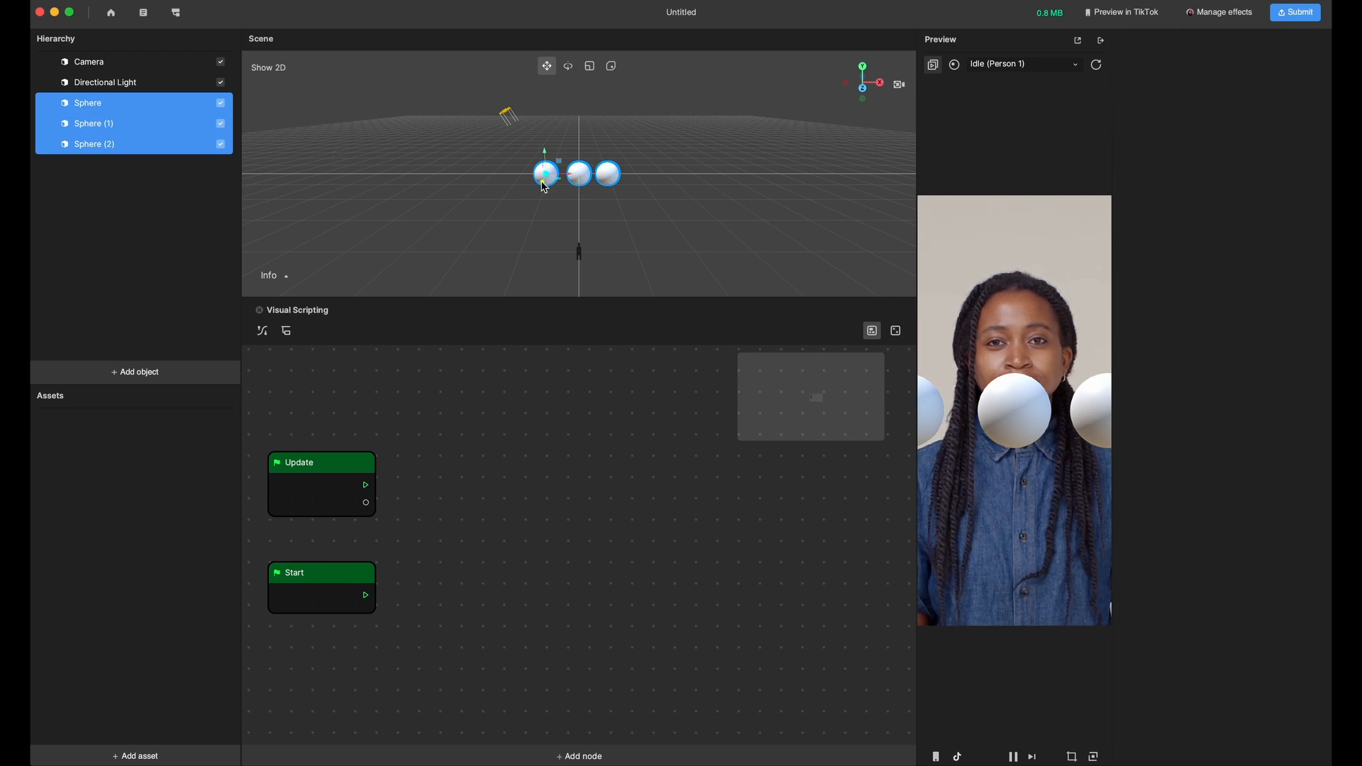
pyautogui.moveTo(545, 173); pyautogui.dragTo(553, 155)
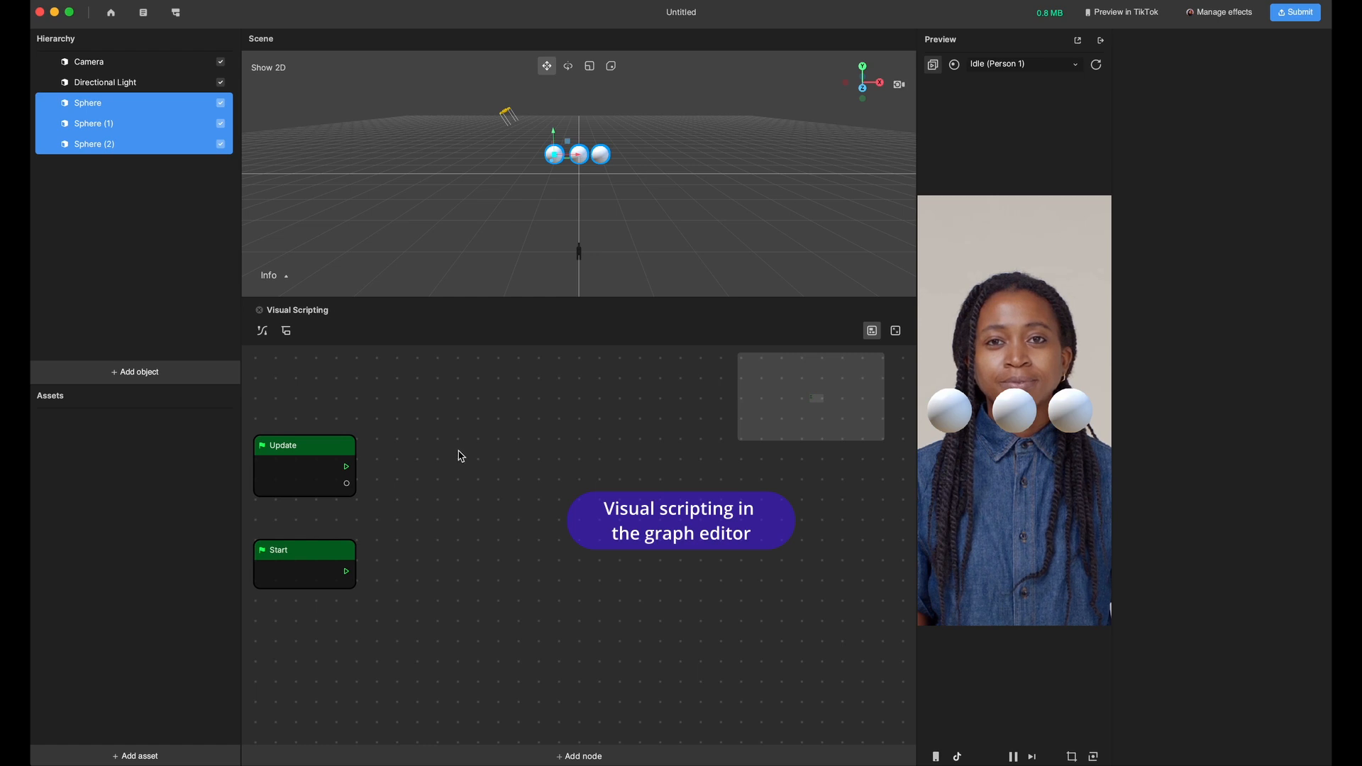
# Add a Screen Tap event node and place it top-left above the Update node.
pyautogui.rightClick(459, 456)
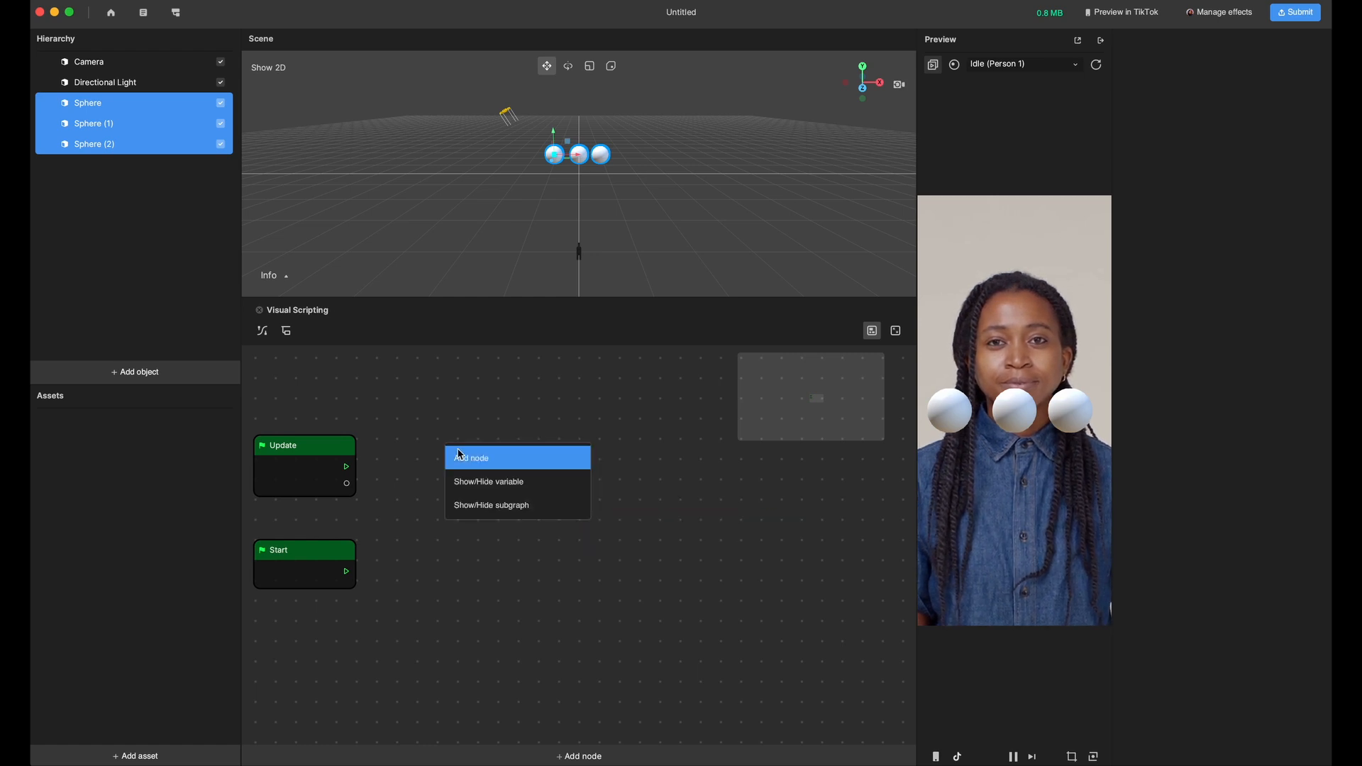
pyautogui.click(473, 459)
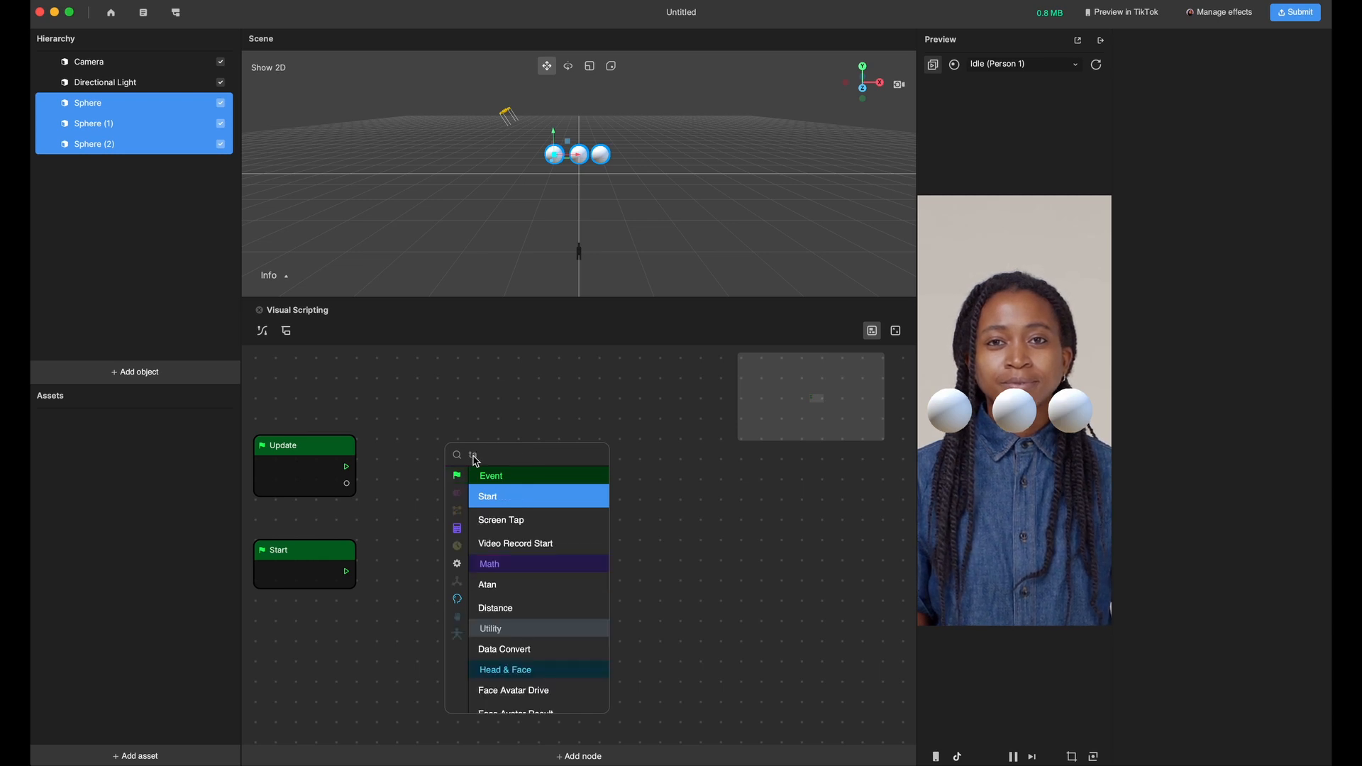
pyautogui.click(501, 520)
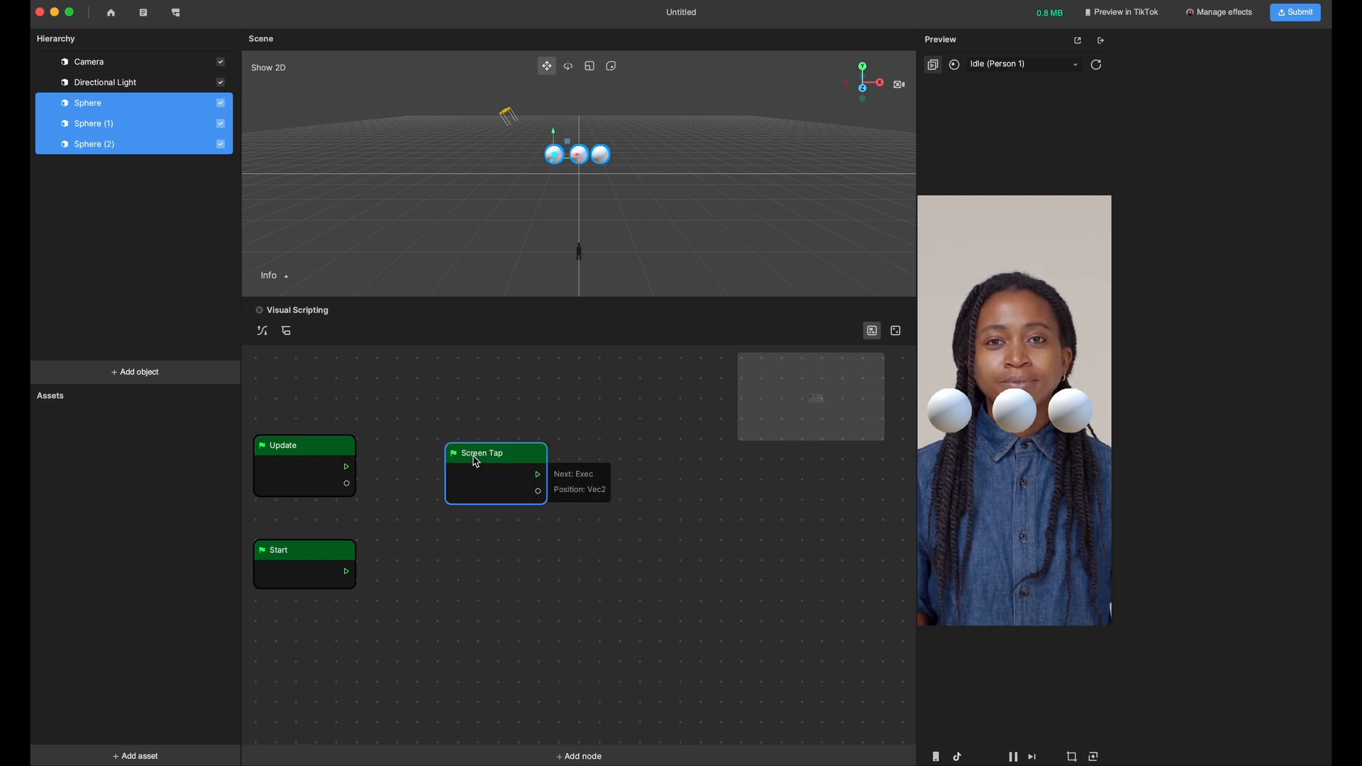
pyautogui.moveTo(496, 453); pyautogui.dragTo(320, 362)
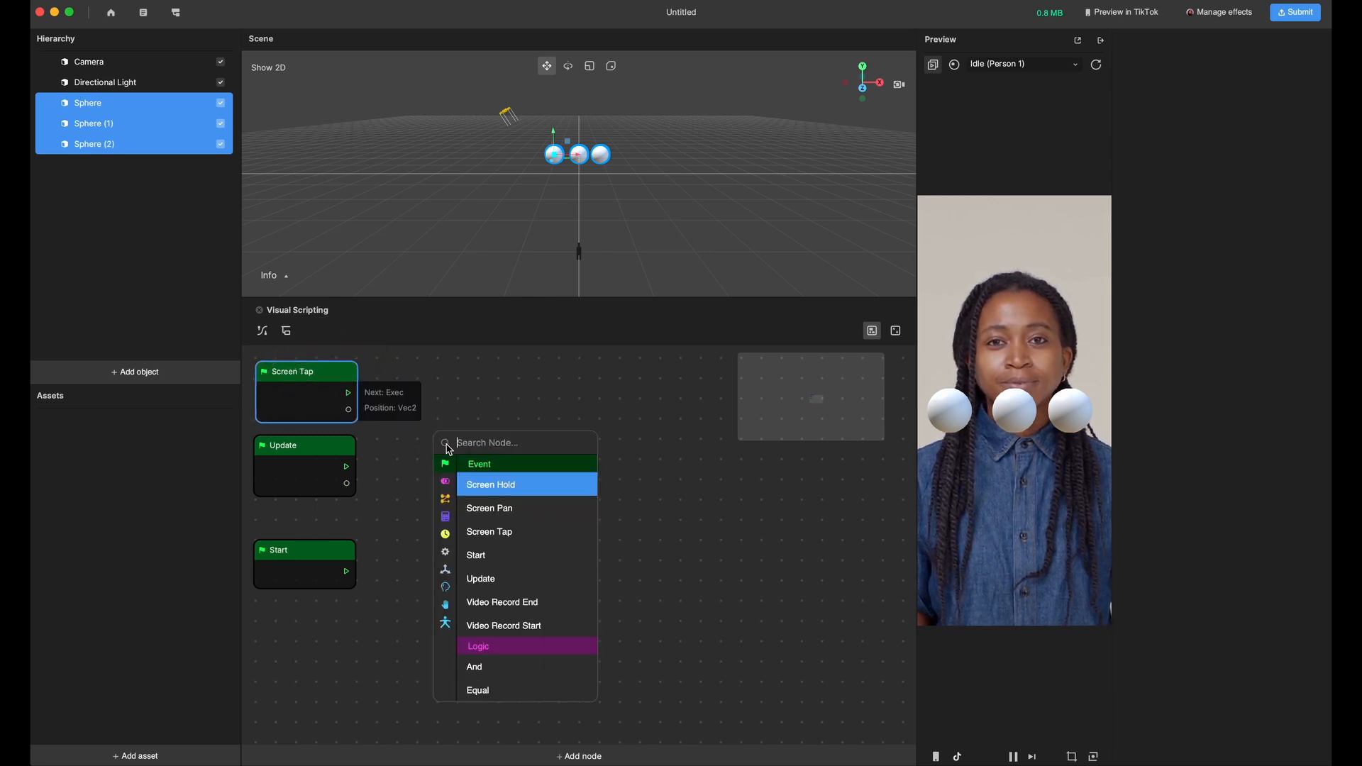
# Add a Counter node and wire Screen Tap's Next into its Increase input.
pyautogui.write('count')
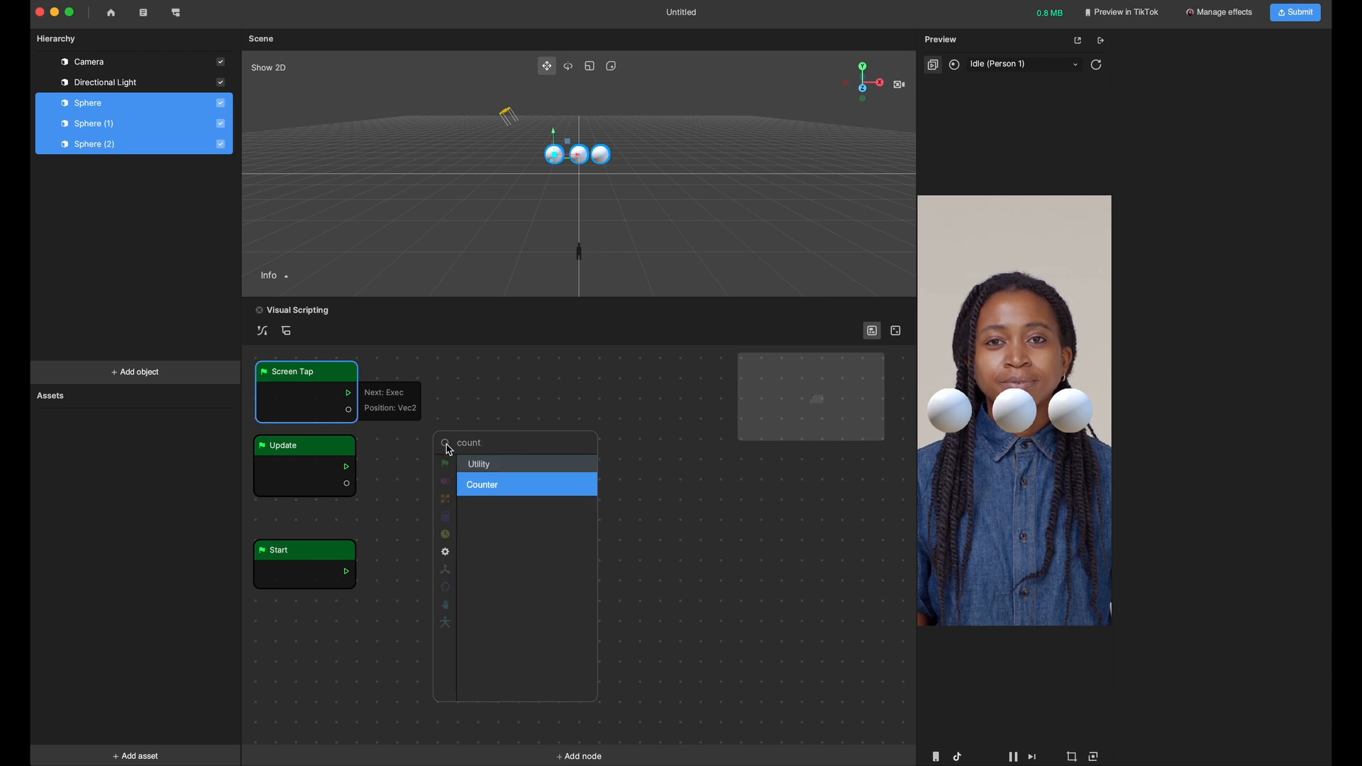
pyautogui.click(481, 484)
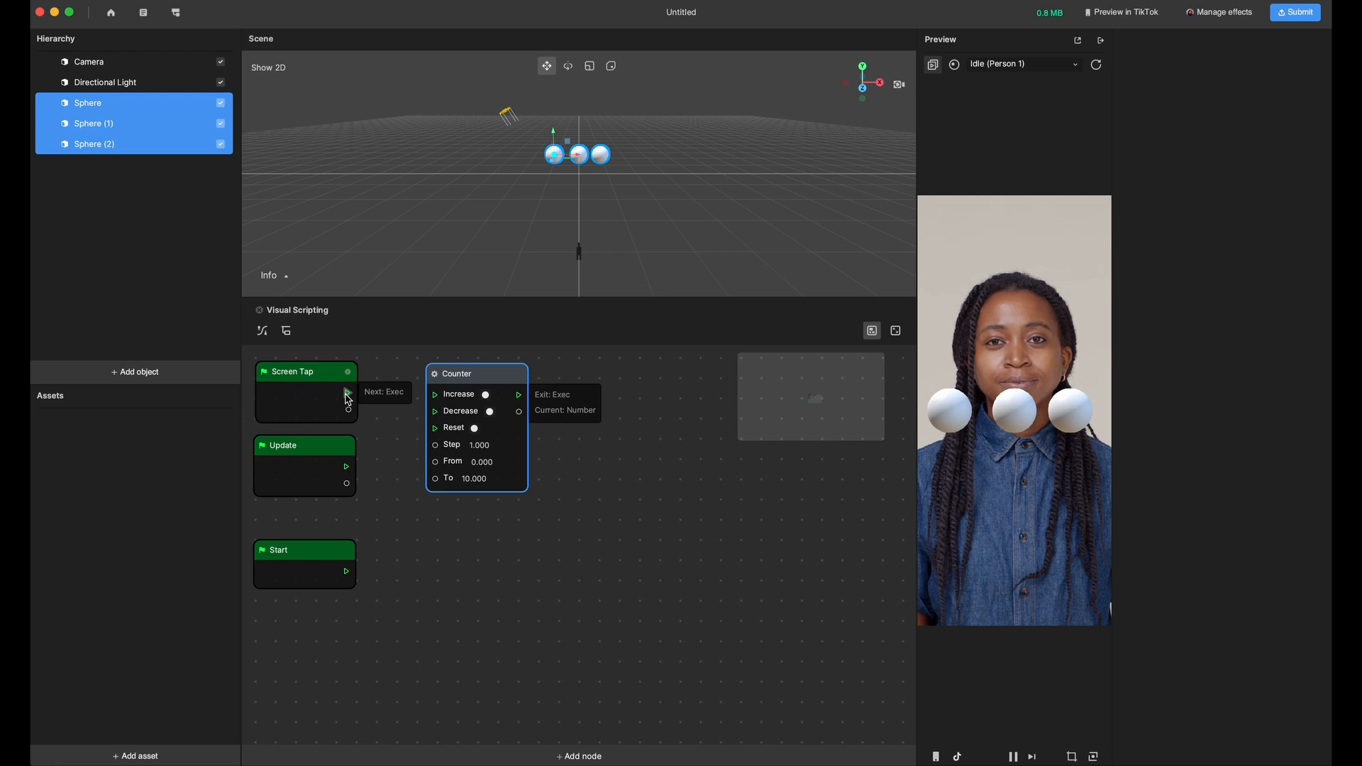
pyautogui.moveTo(348, 393); pyautogui.dragTo(434, 394)
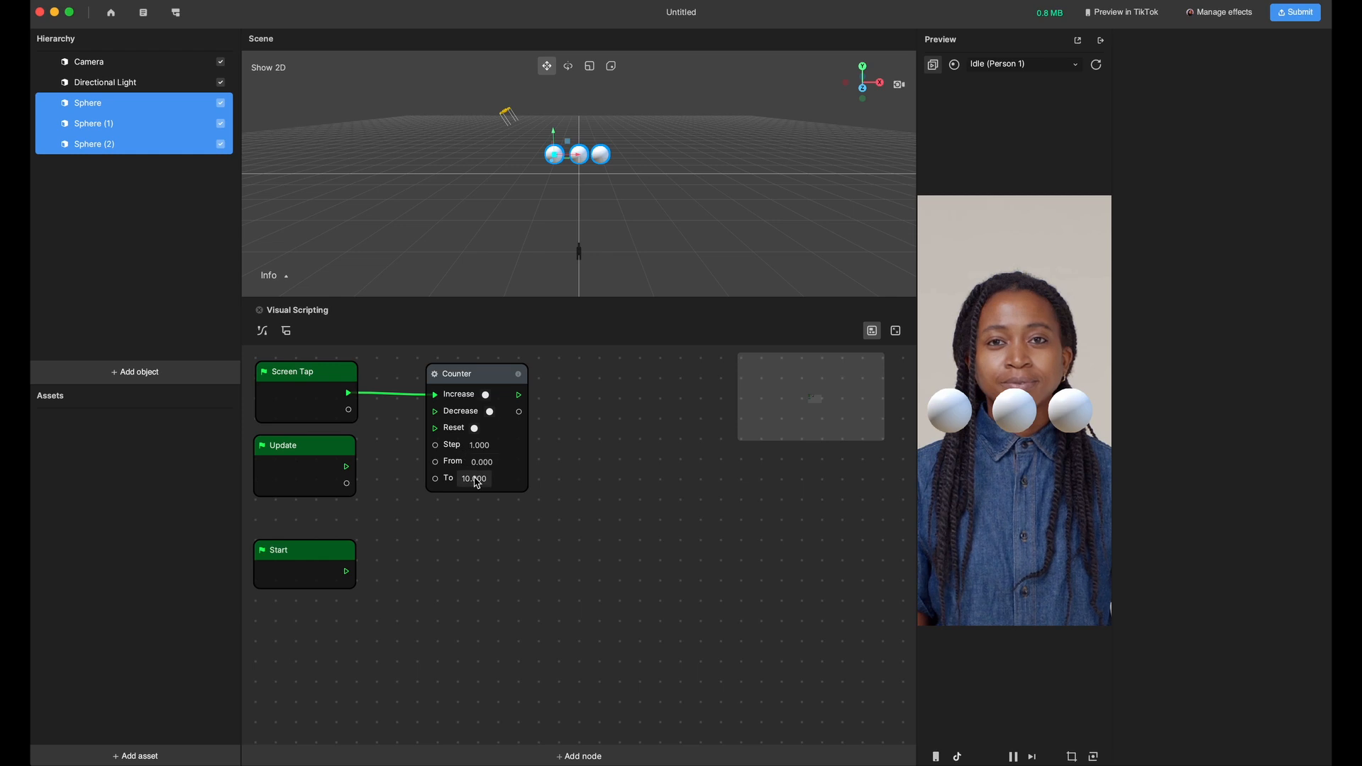
# Set the Counter's To limit to 999999 and nudge the node slightly left.
pyautogui.click(474, 479)
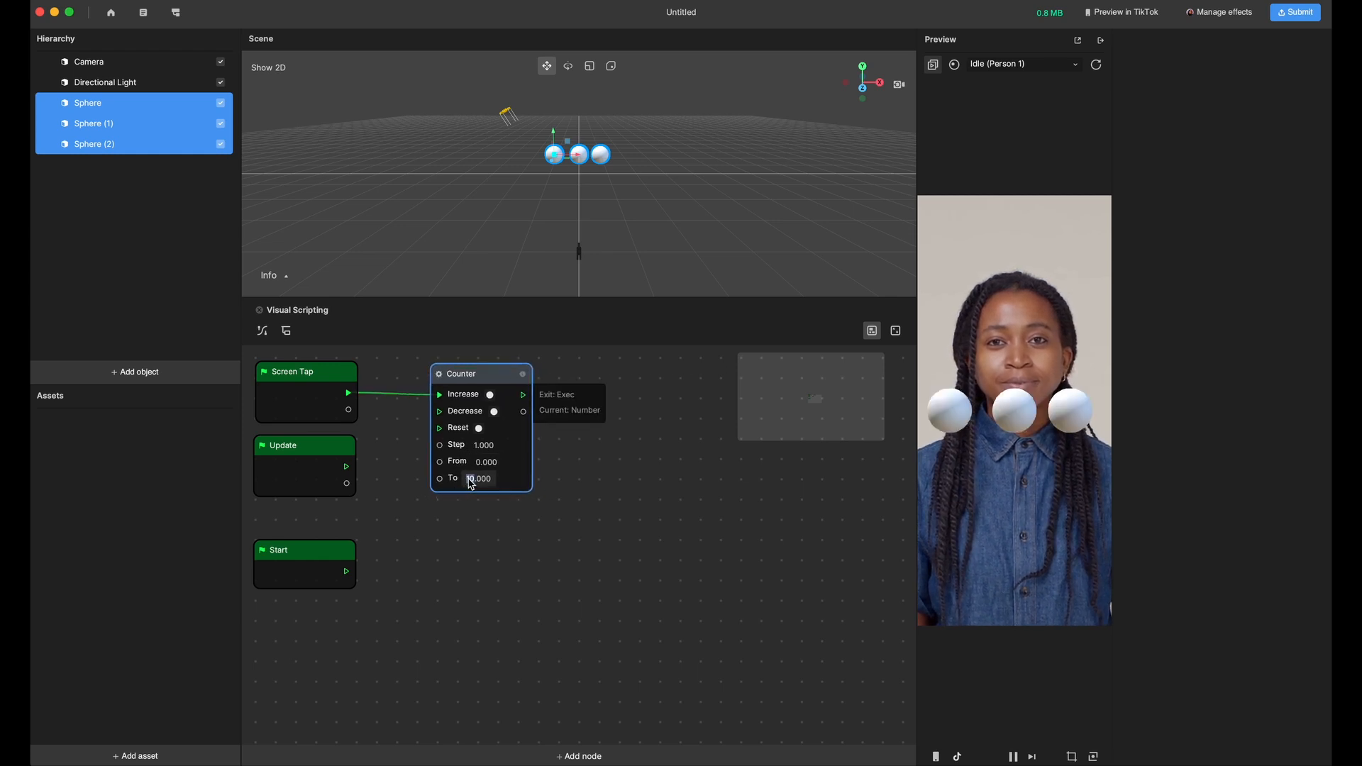
pyautogui.click(479, 478)
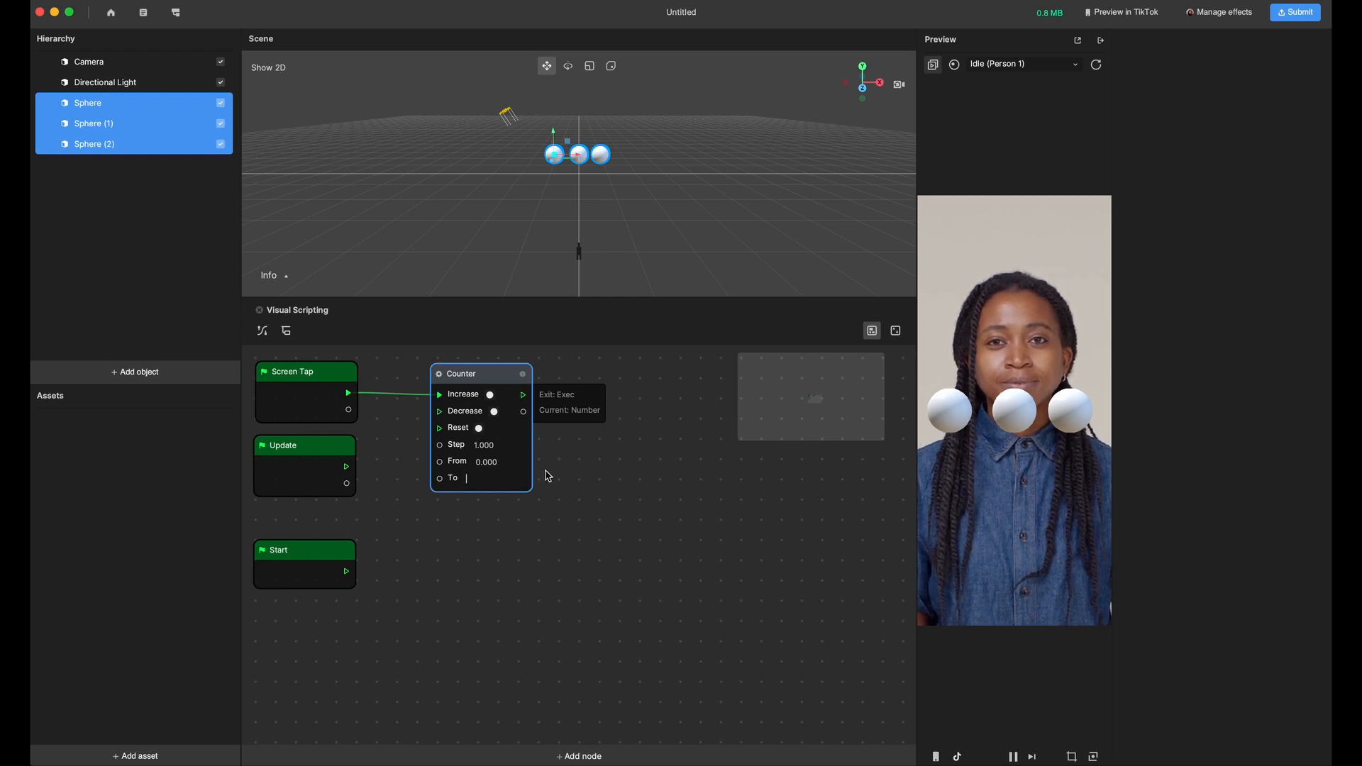
pyautogui.write('999999')
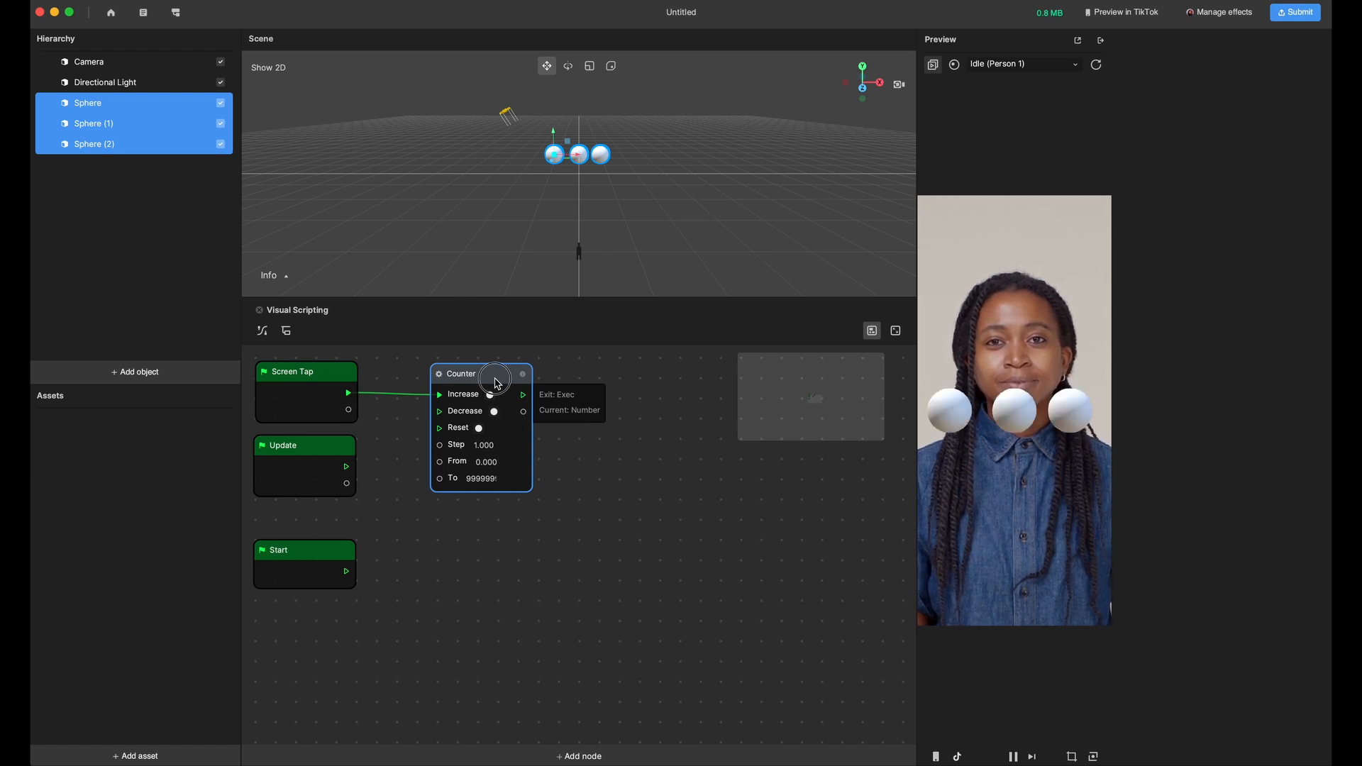
pyautogui.moveTo(496, 380); pyautogui.dragTo(479, 380)
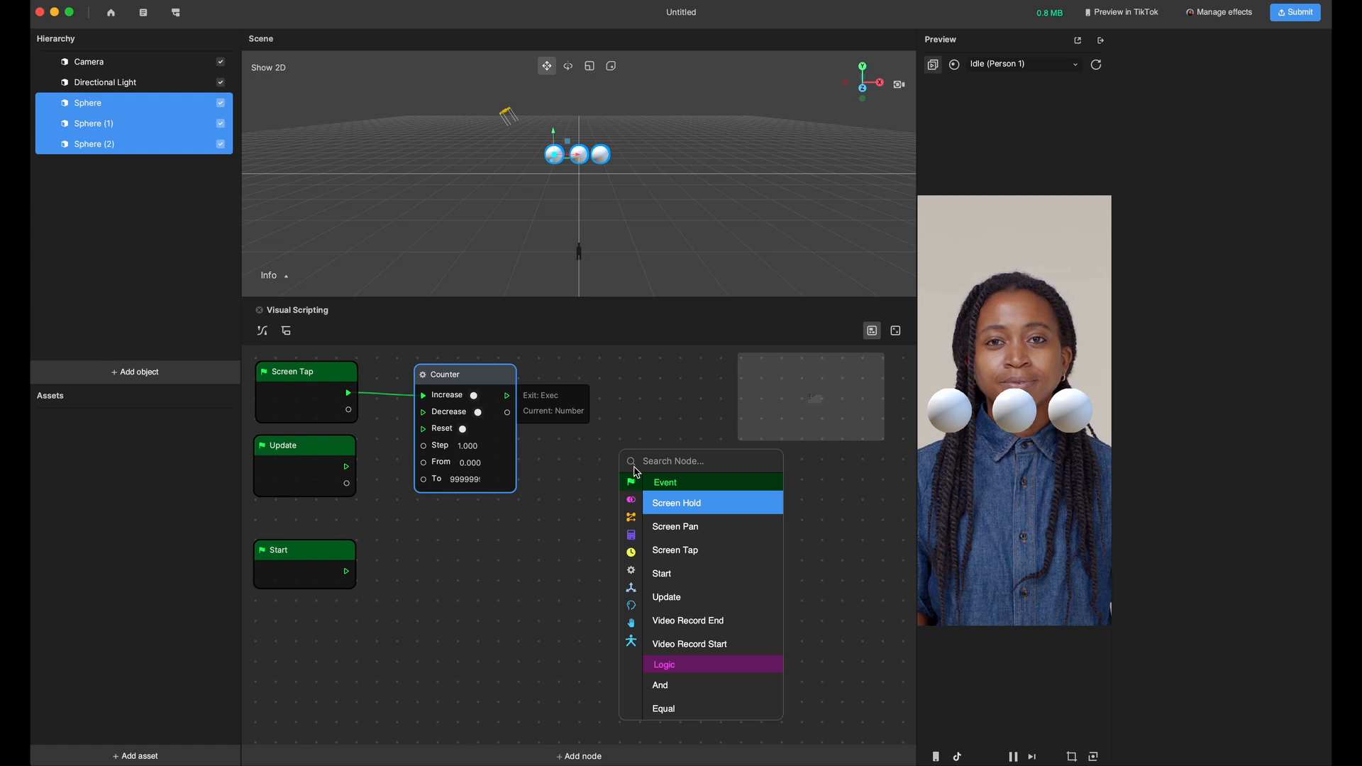
# Add a Set Visibility node wired from the Counter's Exit and move it further right.
pyautogui.write('set')
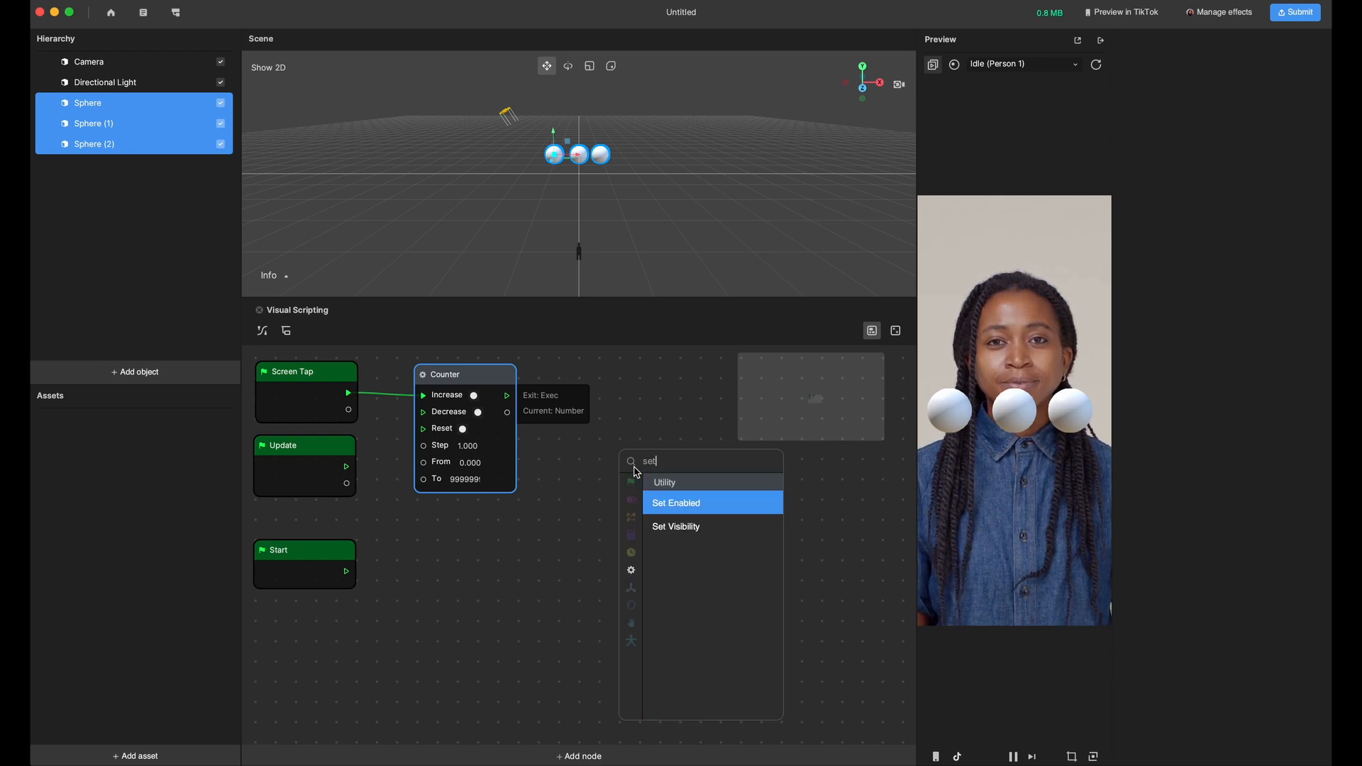
pyautogui.click(675, 526)
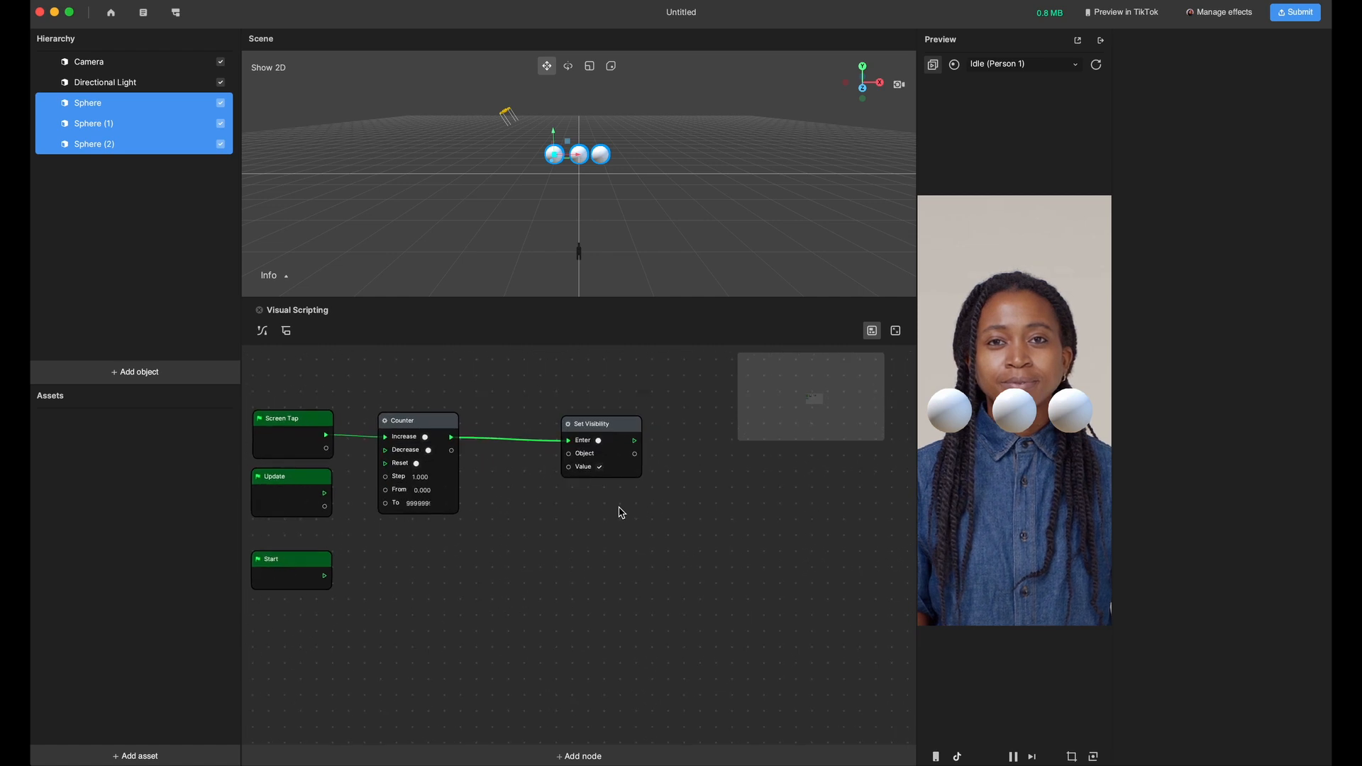
pyautogui.moveTo(599, 424); pyautogui.dragTo(763, 450)
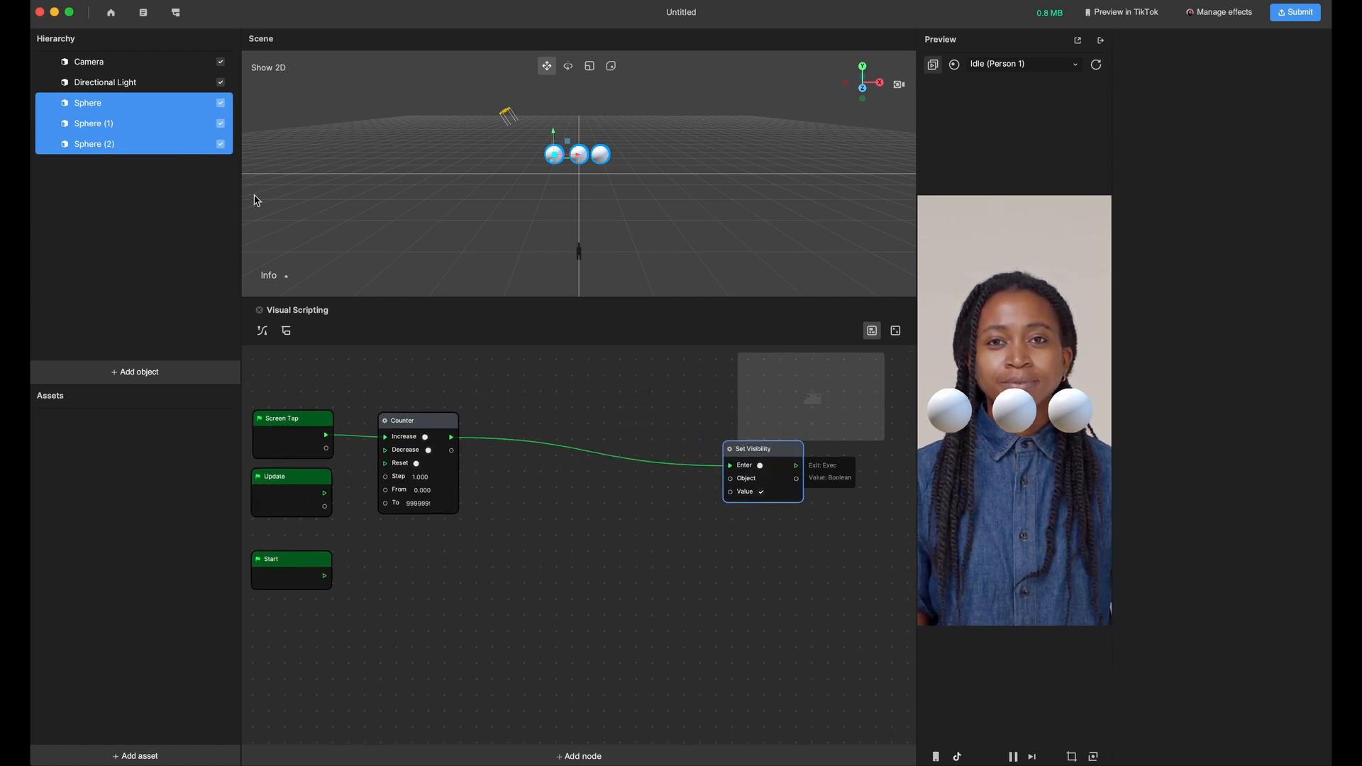
pyautogui.click(88, 102)
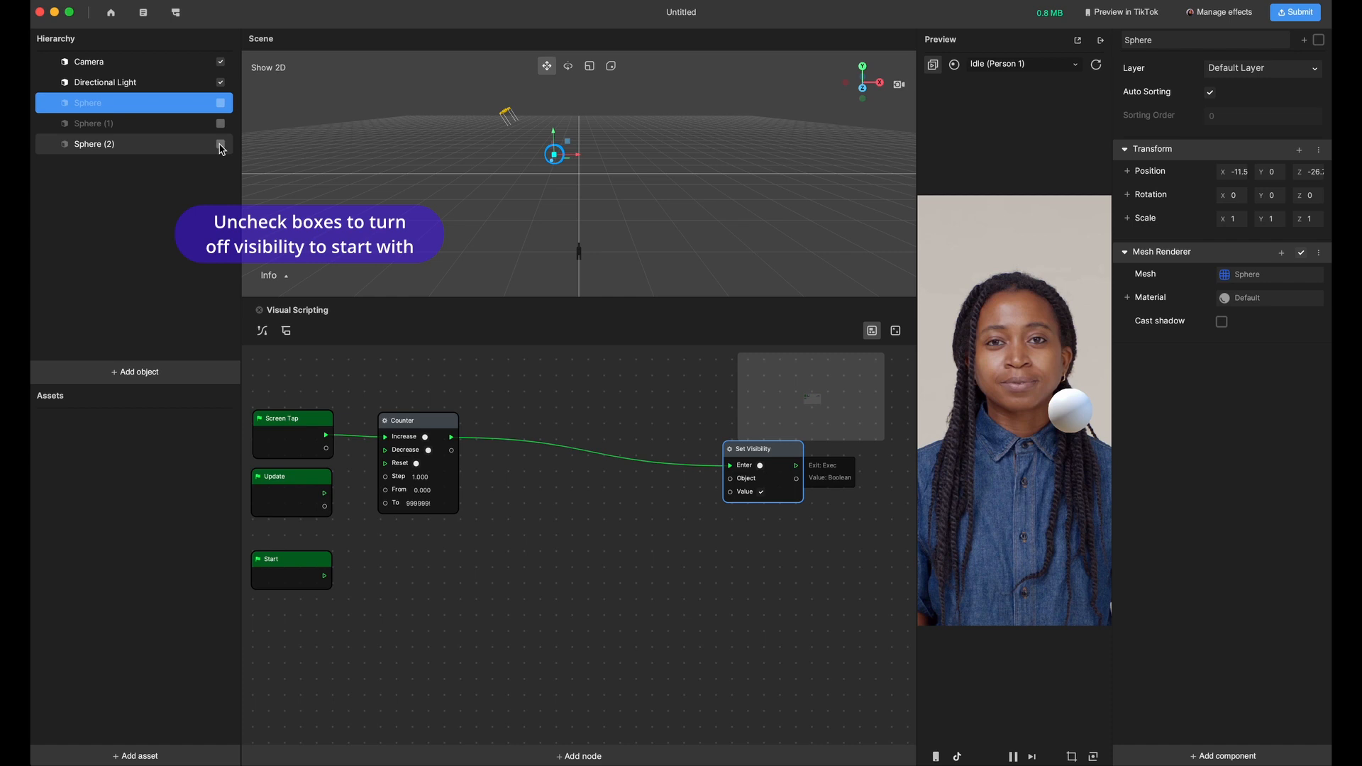
# Hide the spheres at start and select all three to drag into the graph.
pyautogui.click(220, 144)
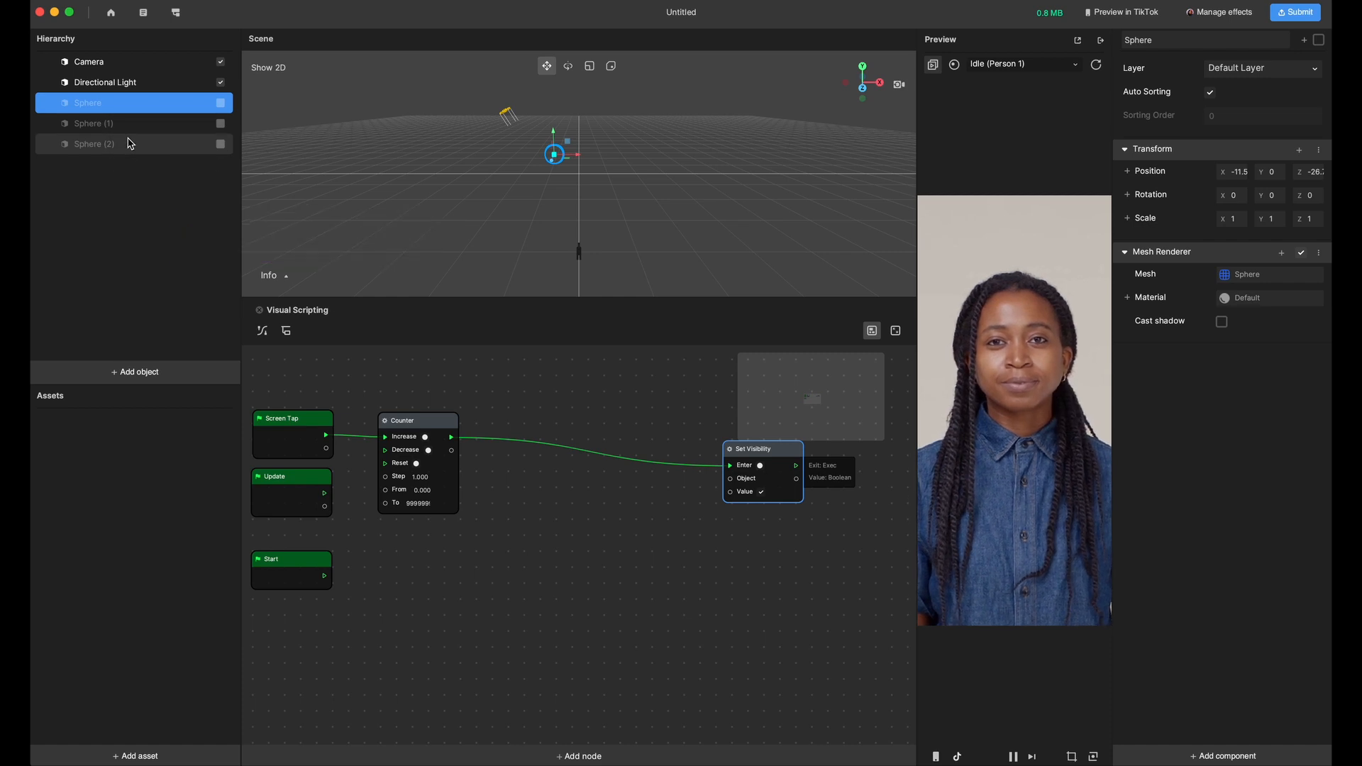
pyautogui.click(95, 143)
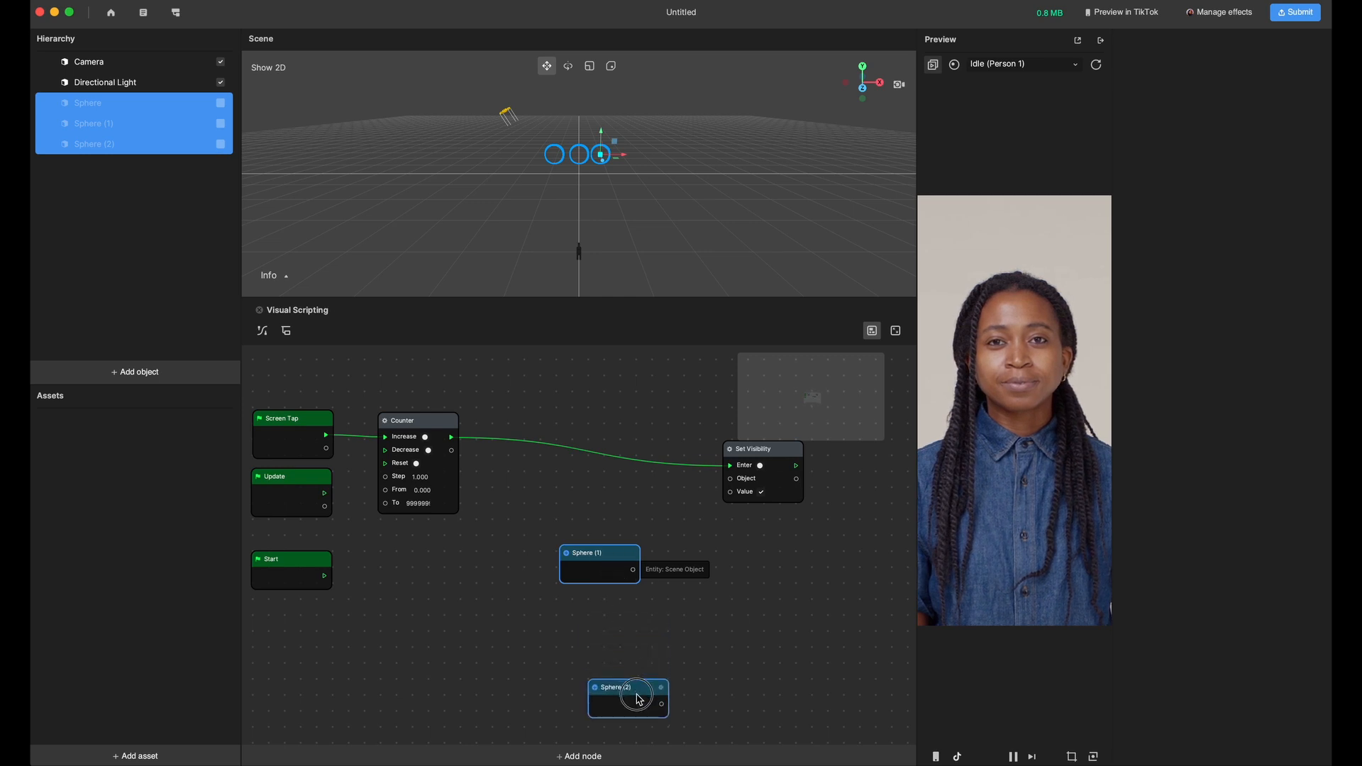
# Place sphere nodes by their Set Visibility nodes and link the Exit ports in sequence.
pyautogui.moveTo(628, 698); pyautogui.dragTo(599, 556)
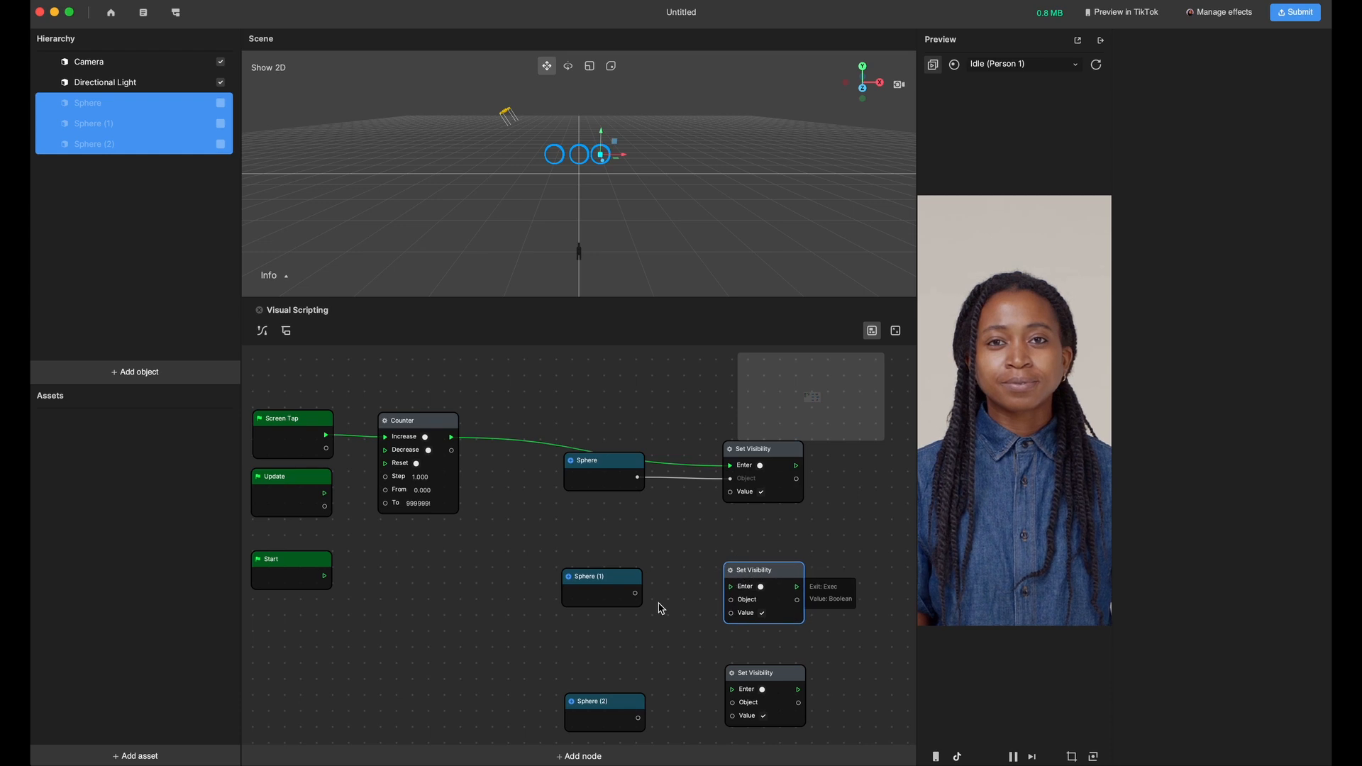
pyautogui.moveTo(636, 593); pyautogui.dragTo(732, 598)
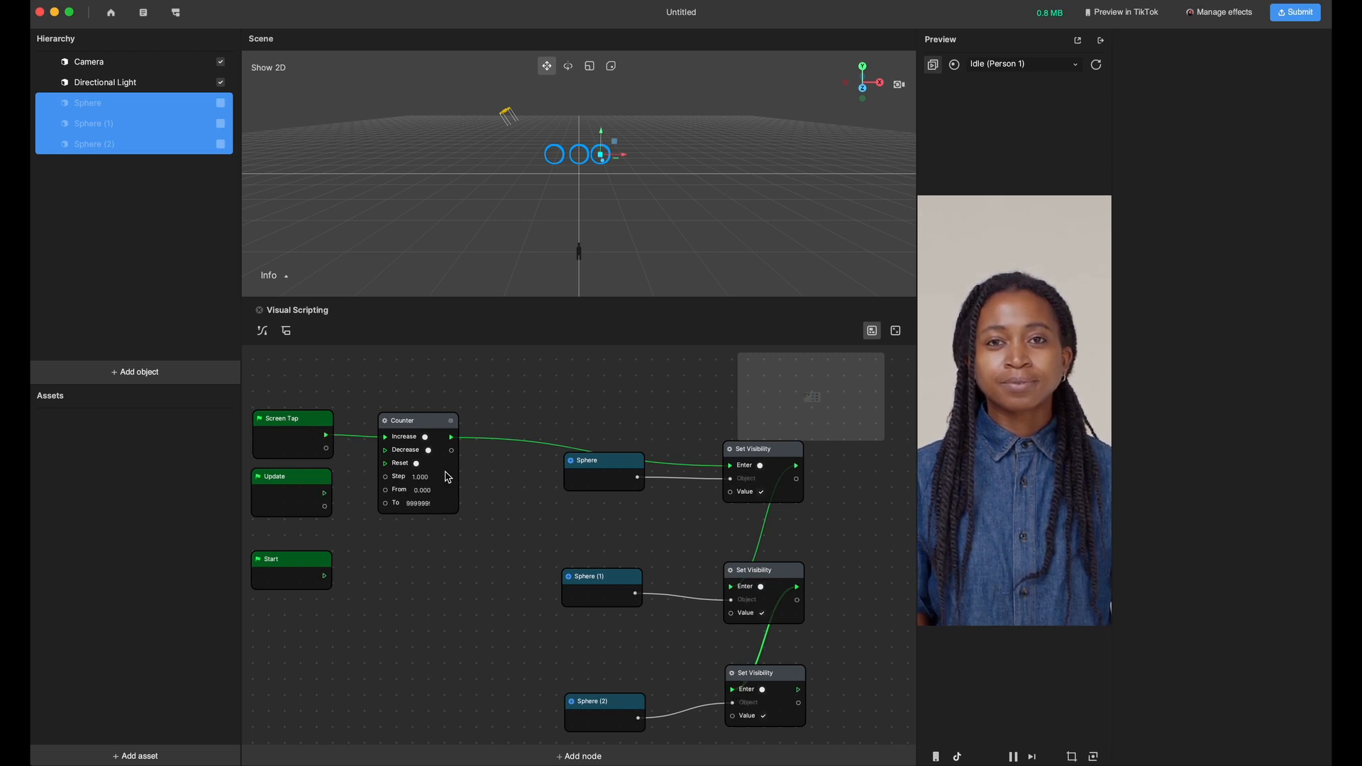
pyautogui.moveTo(452, 451)
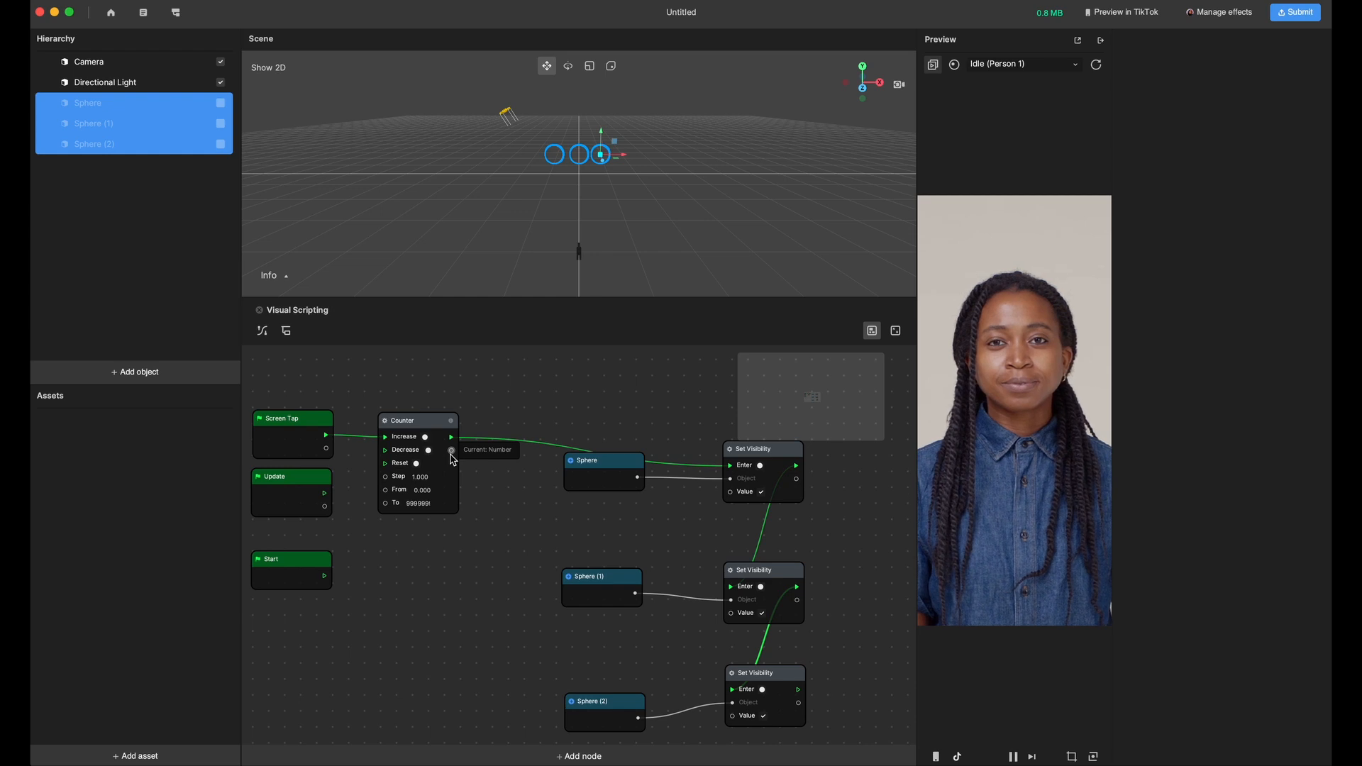
# Wire Counter's Current Number into a new Mod node with divisor B set to 3.
pyautogui.click(402, 420)
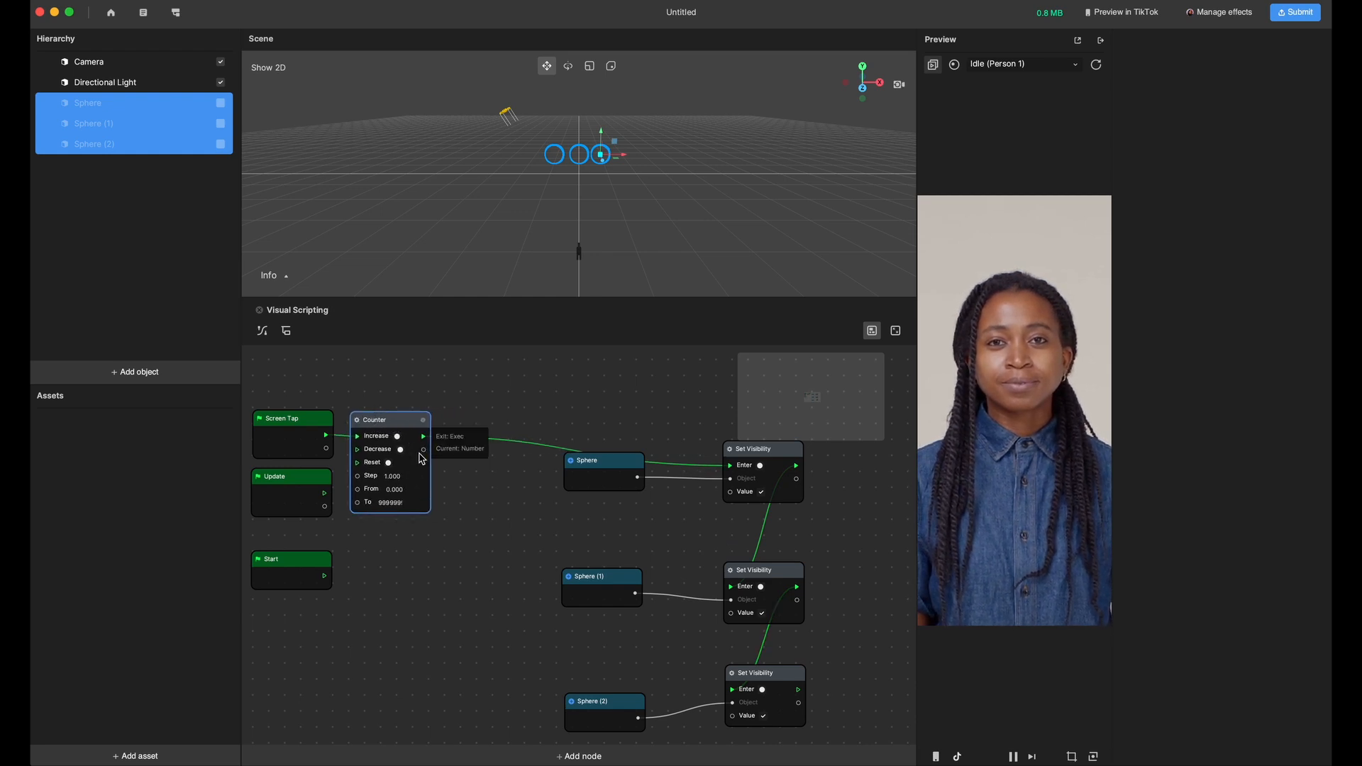
pyautogui.click(424, 435)
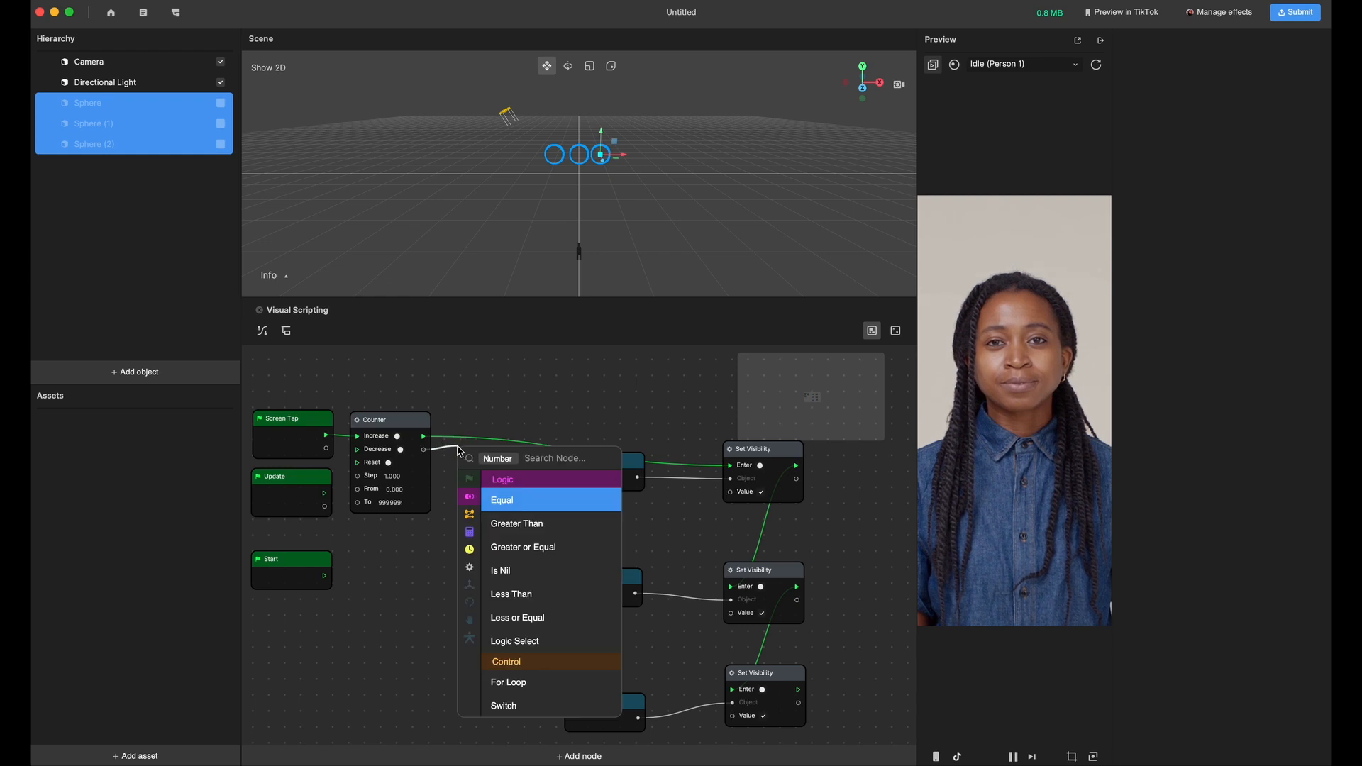
pyautogui.write('mod')
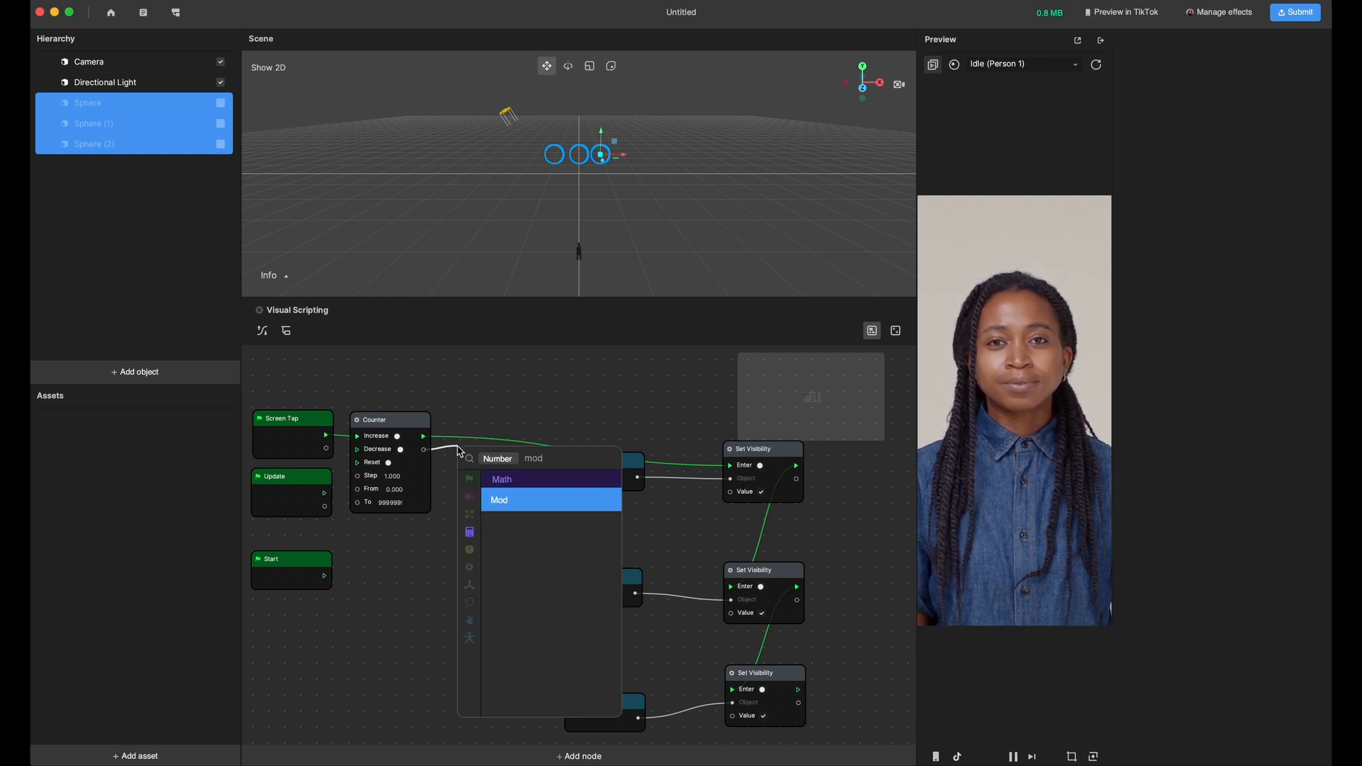
pyautogui.click(499, 499)
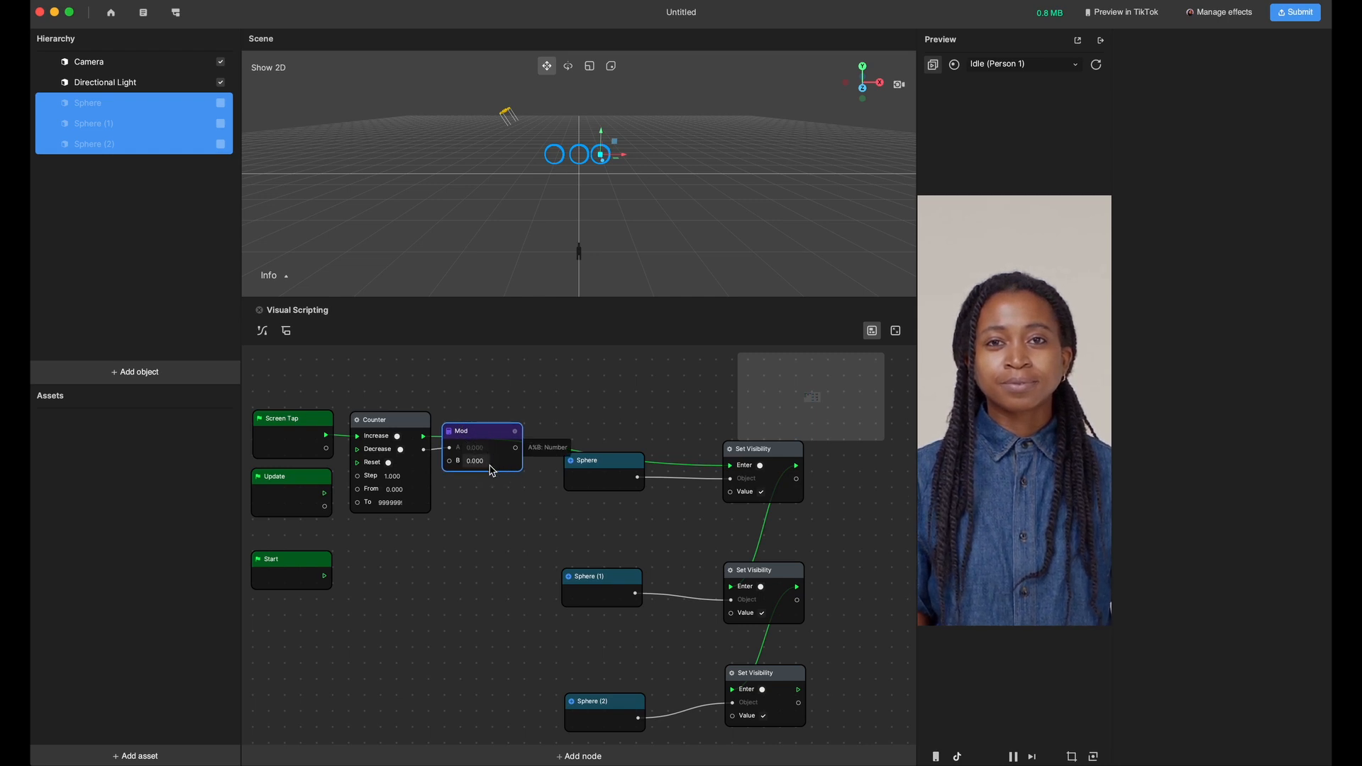
pyautogui.click(477, 460)
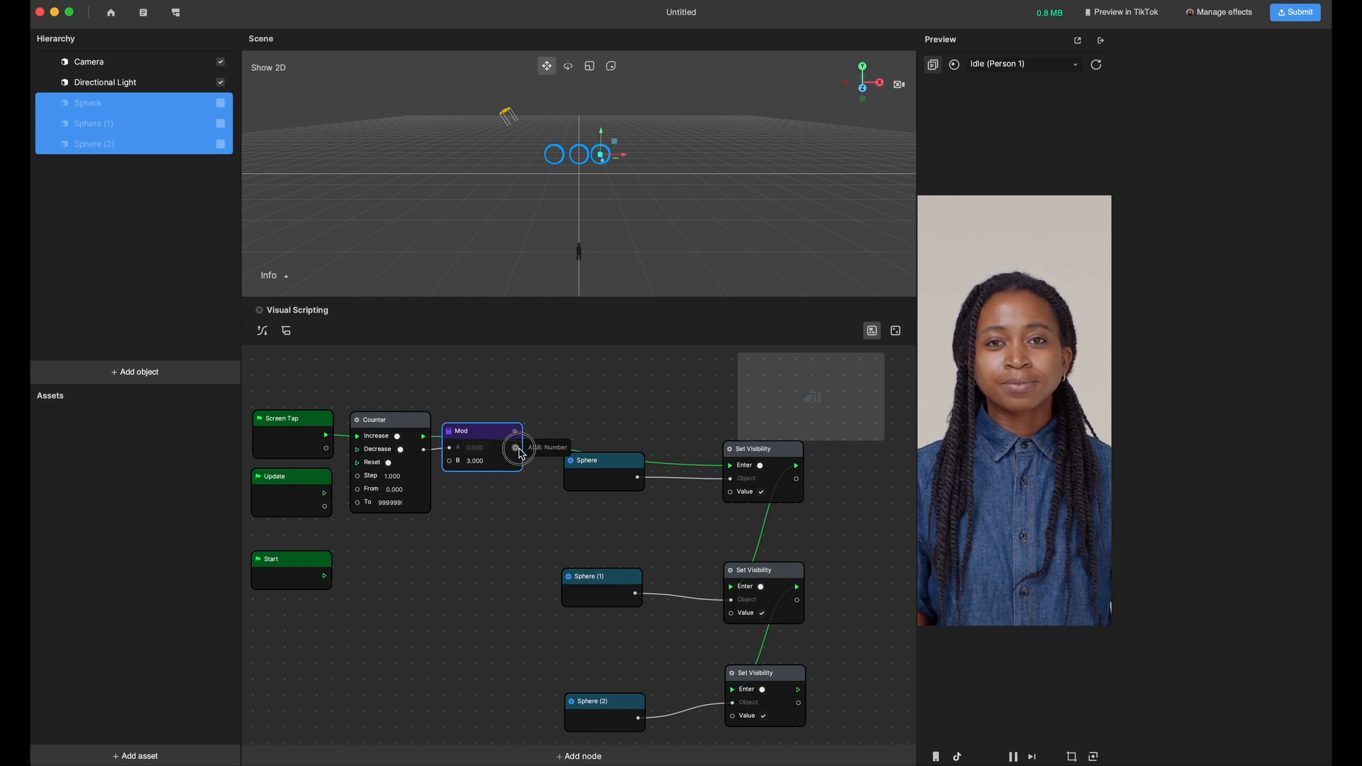
# Feed the Mod result into an Equal node set to Number type and edit its compare value.
pyautogui.click(515, 447)
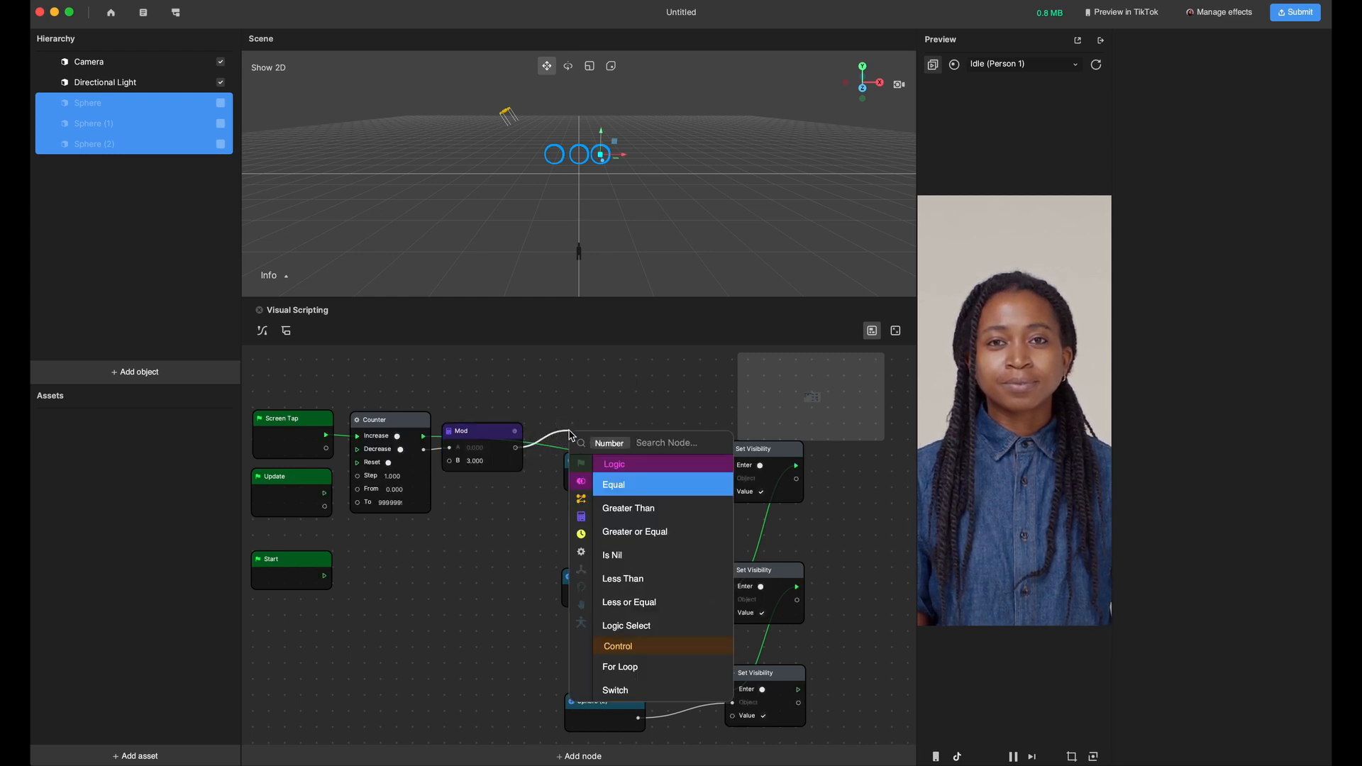
pyautogui.write('eq')
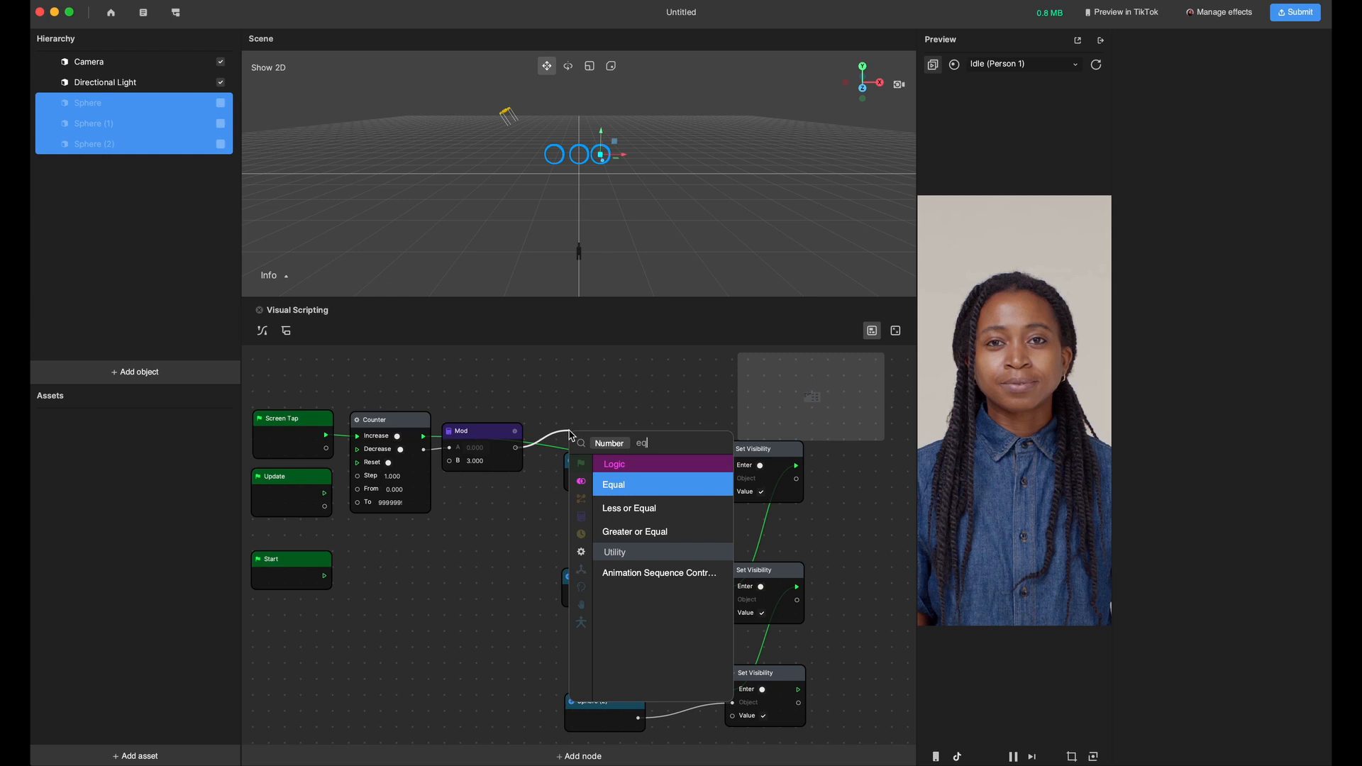
pyautogui.click(613, 485)
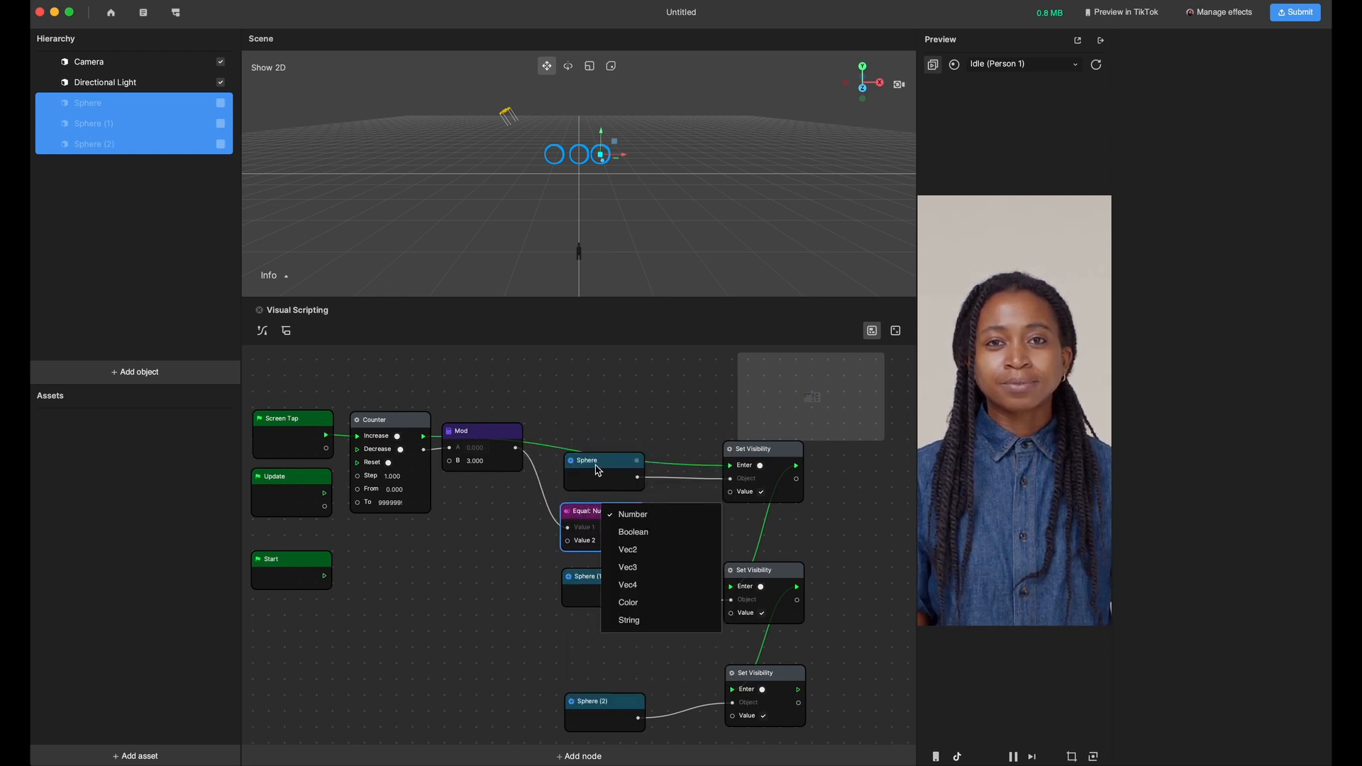
pyautogui.click(633, 513)
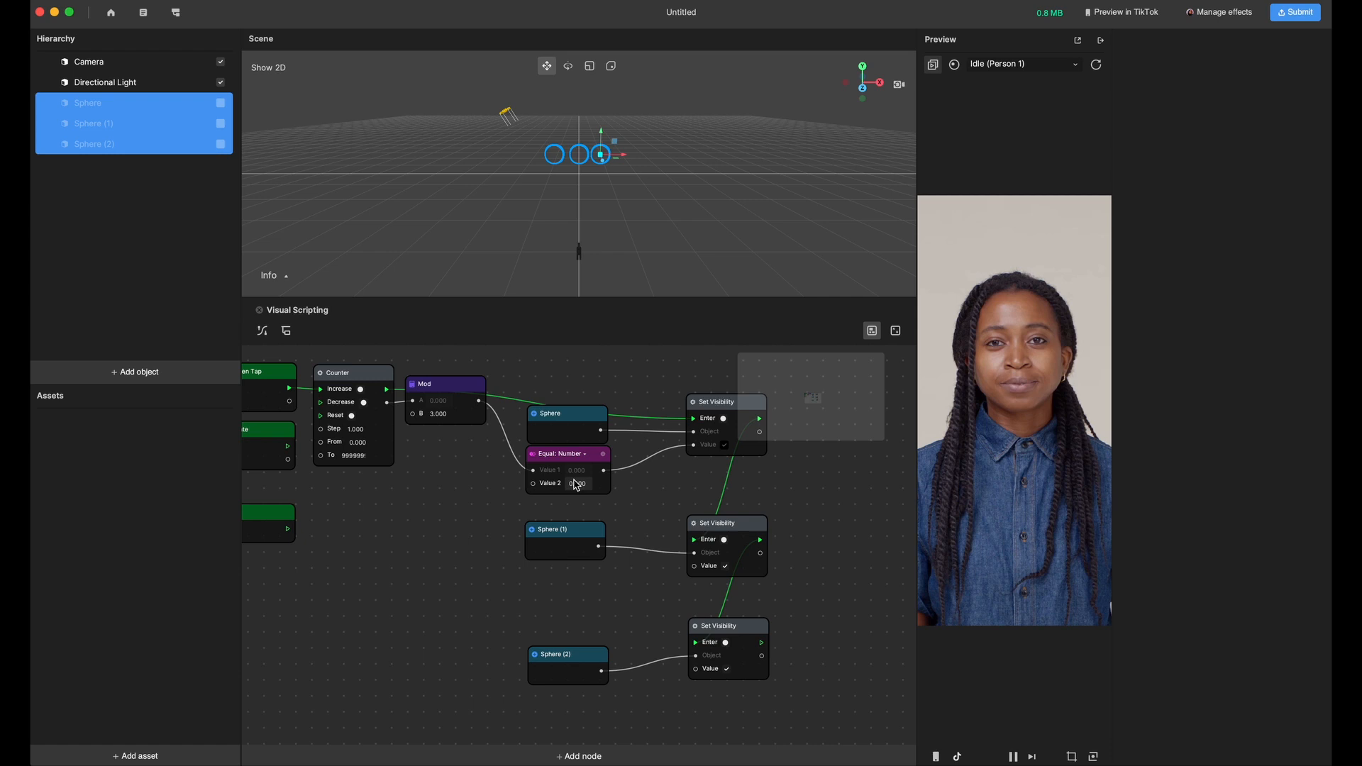
pyautogui.click(564, 454)
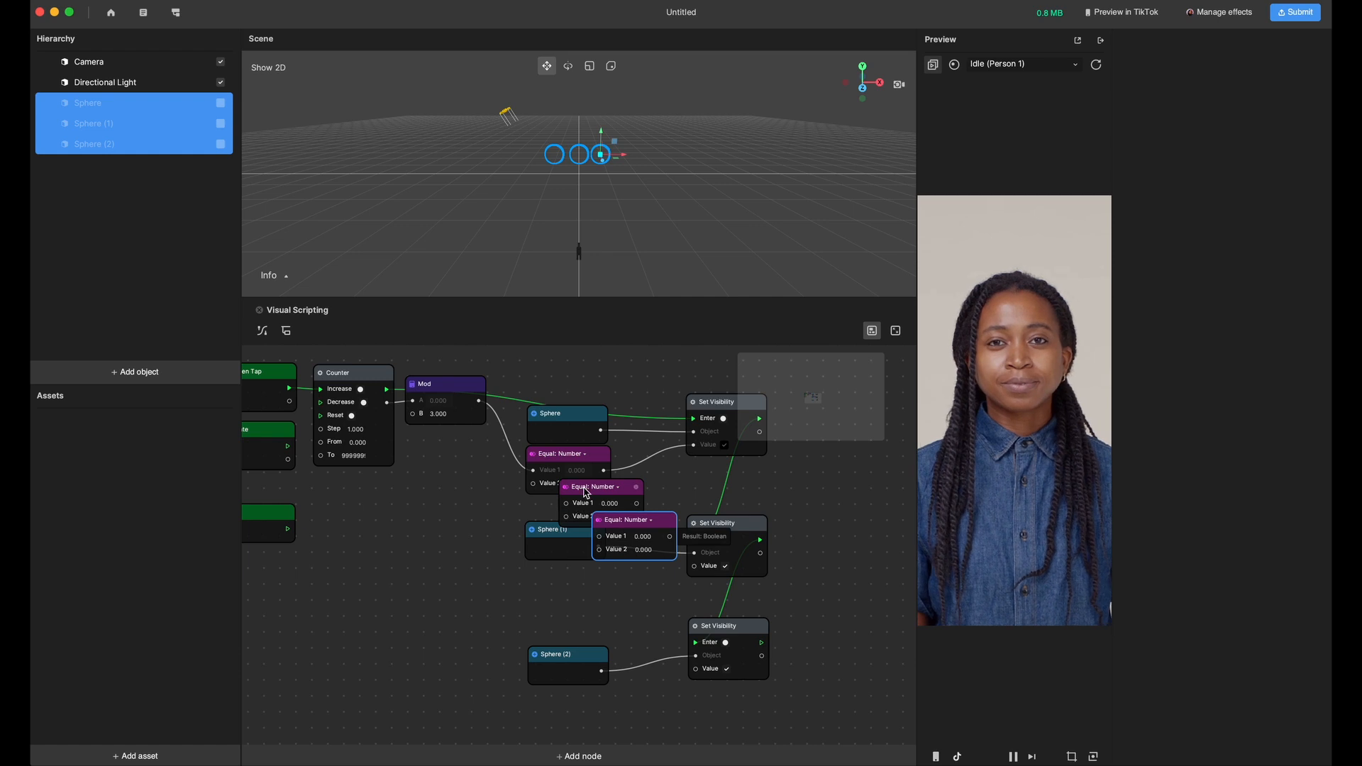
# Move a copied Equal node under Sphere (1) for the comparisons against 0, 1 and 2.
pyautogui.moveTo(593, 487); pyautogui.dragTo(570, 570)
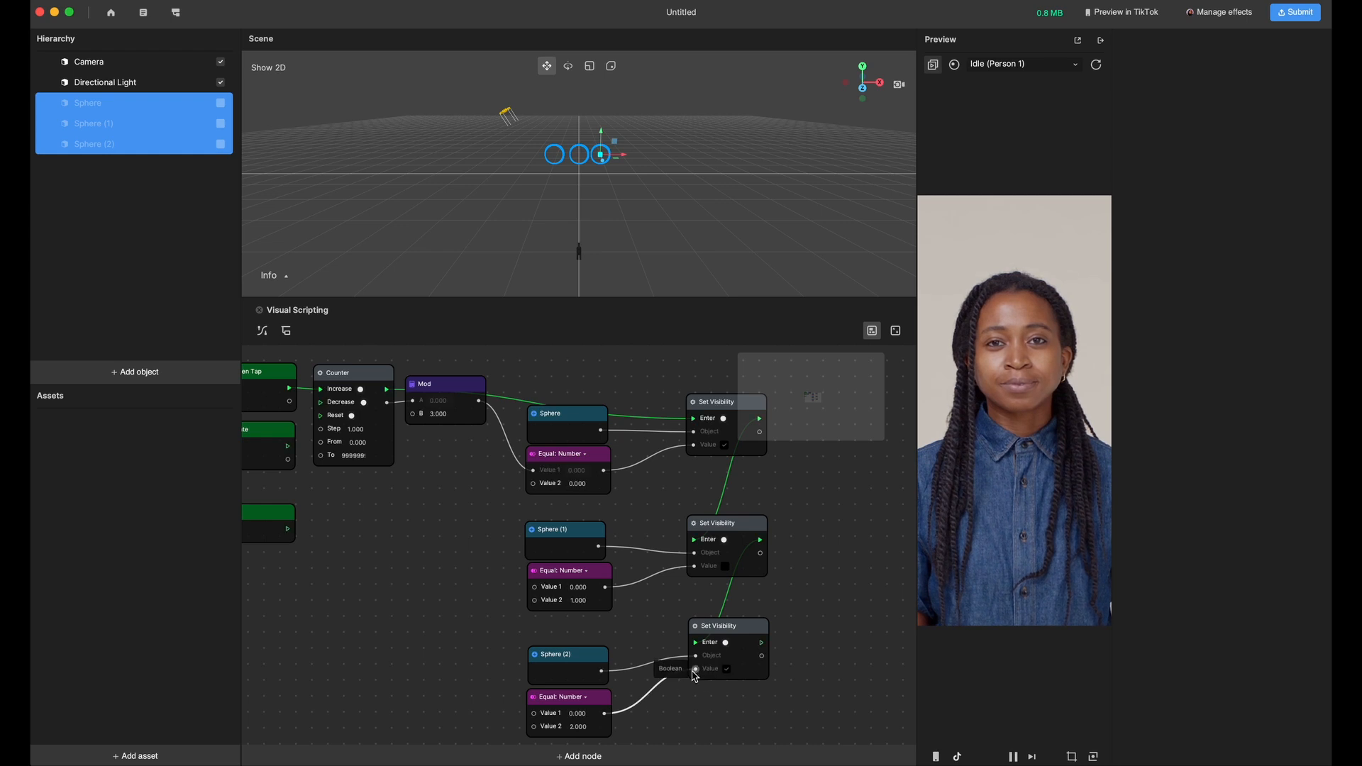
pyautogui.moveTo(478, 406)
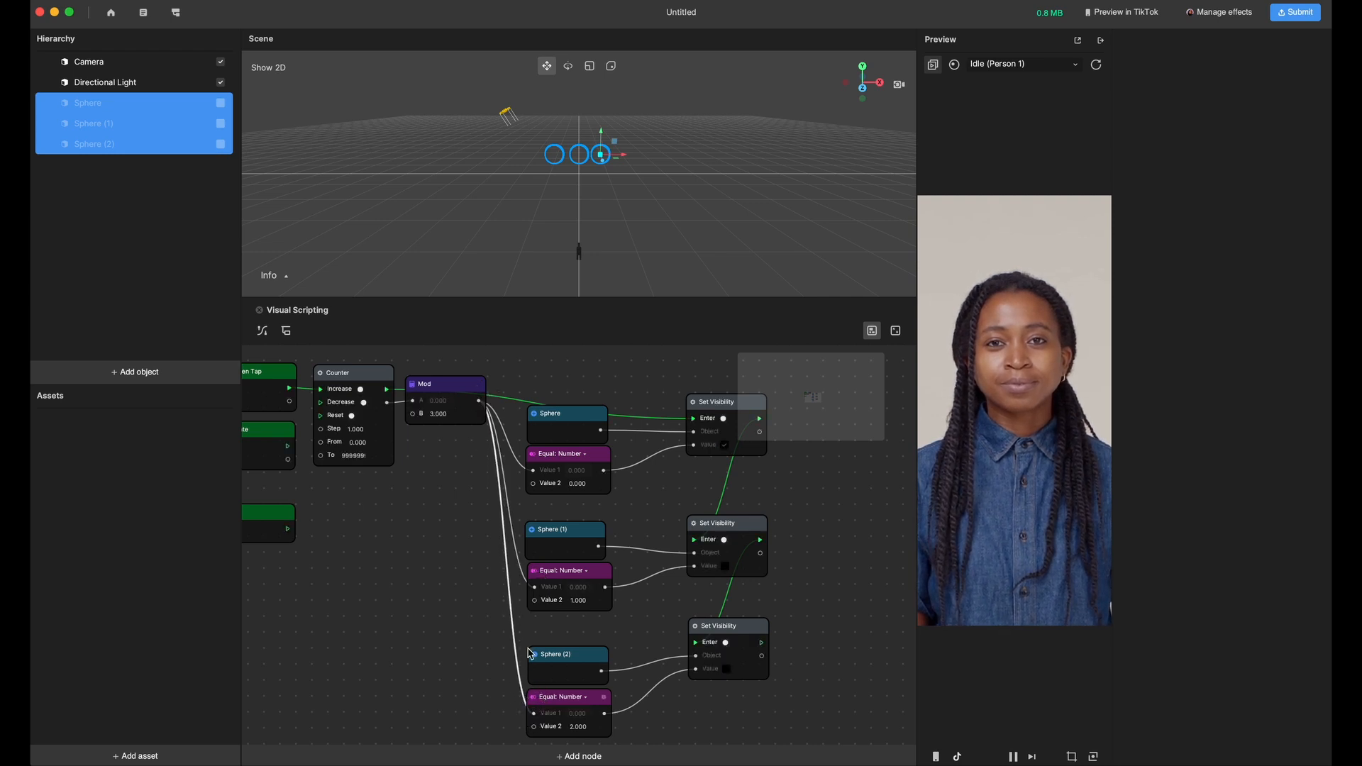
pyautogui.moveTo(647, 655)
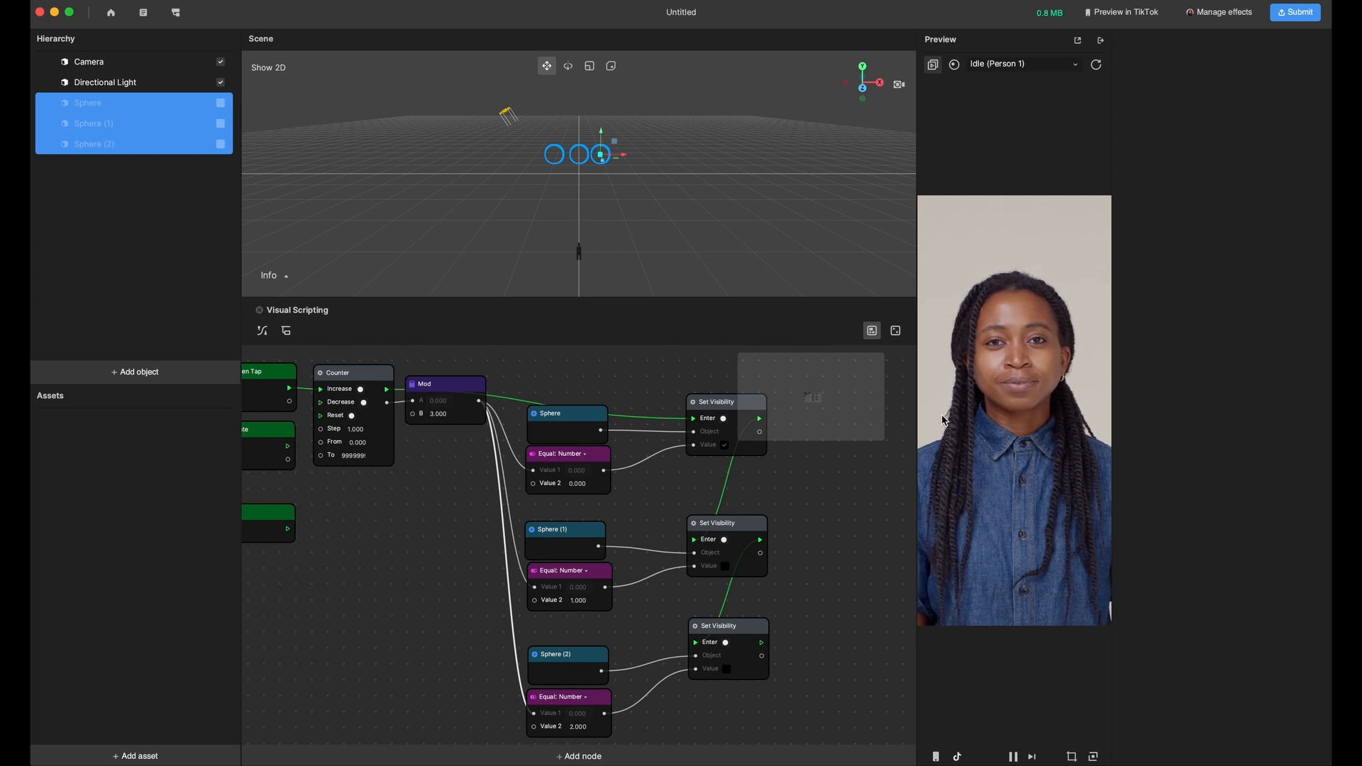
# Select the first sphere in the Hierarchy to review its properties.
pyautogui.click(88, 103)
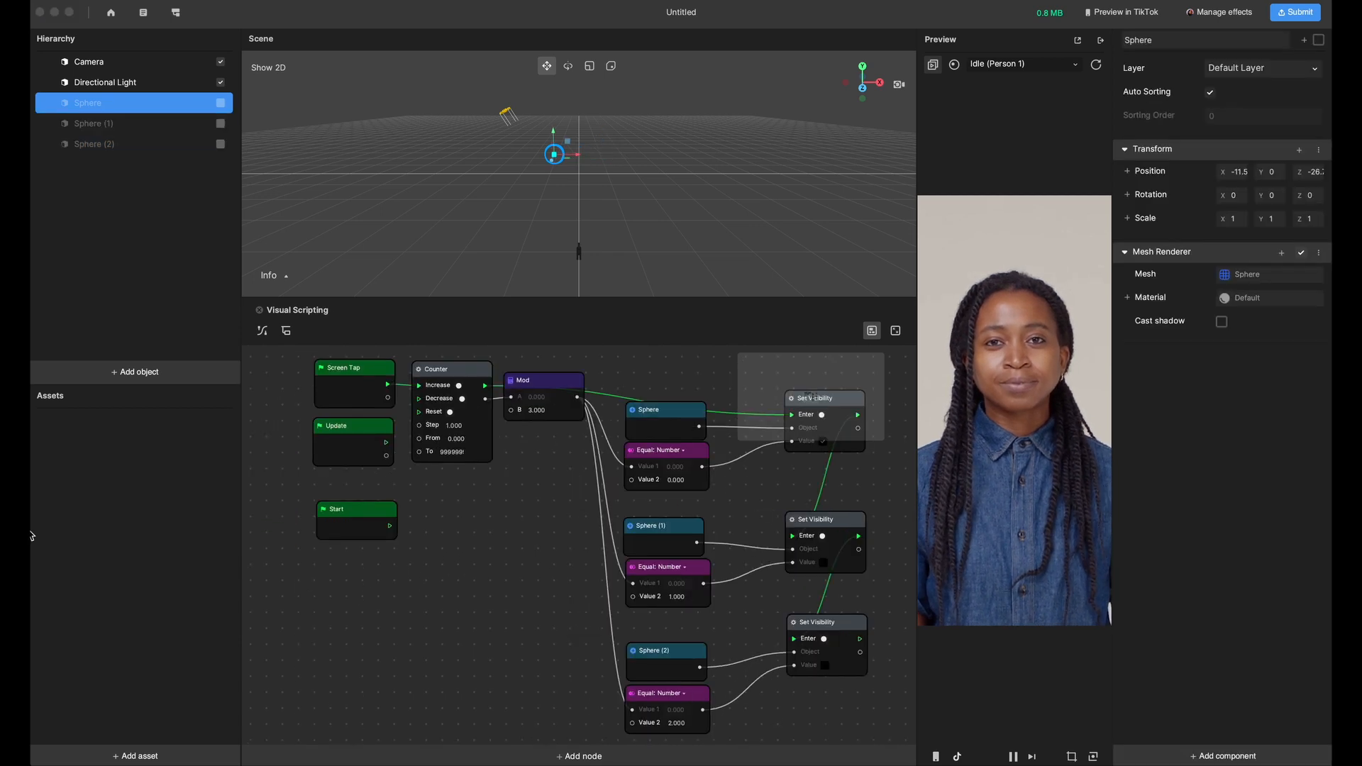
pyautogui.moveTo(389, 528)
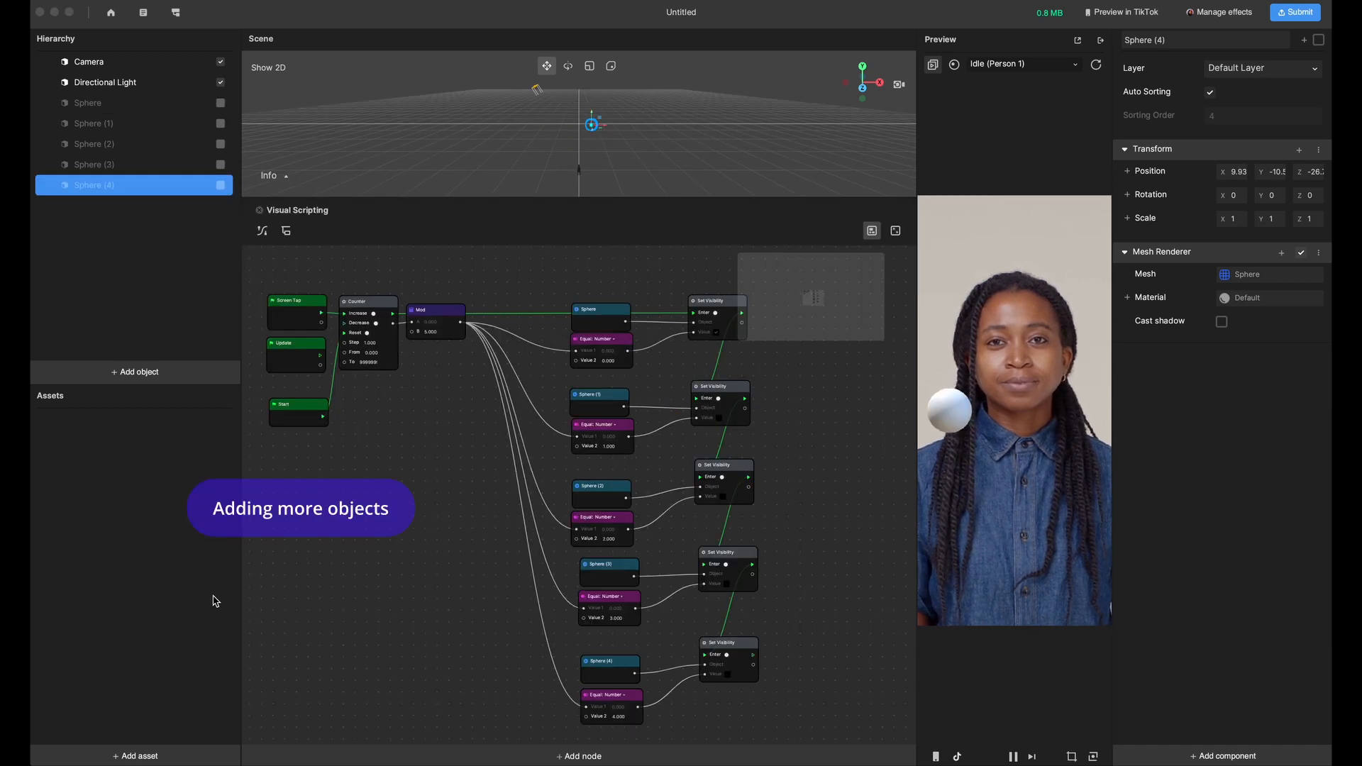
pyautogui.moveTo(398, 412)
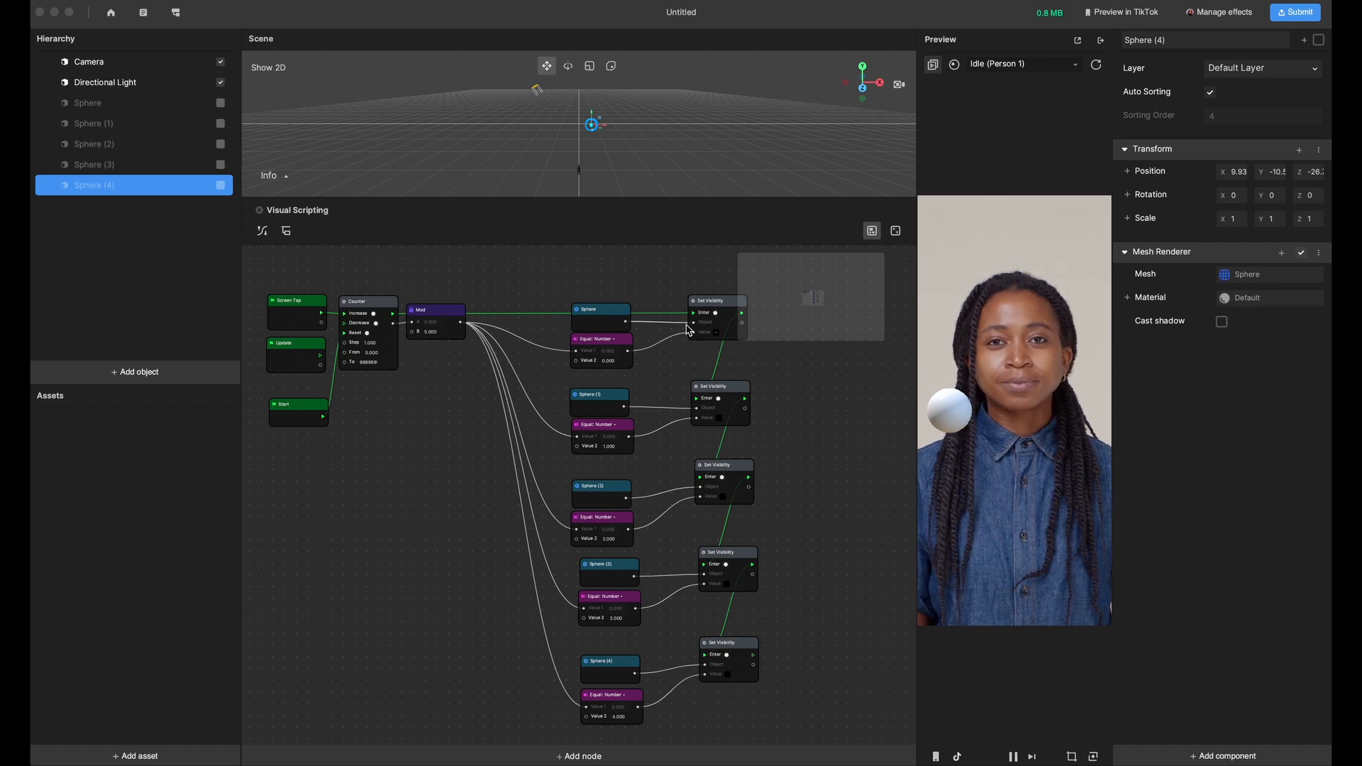
pyautogui.moveTo(799, 665)
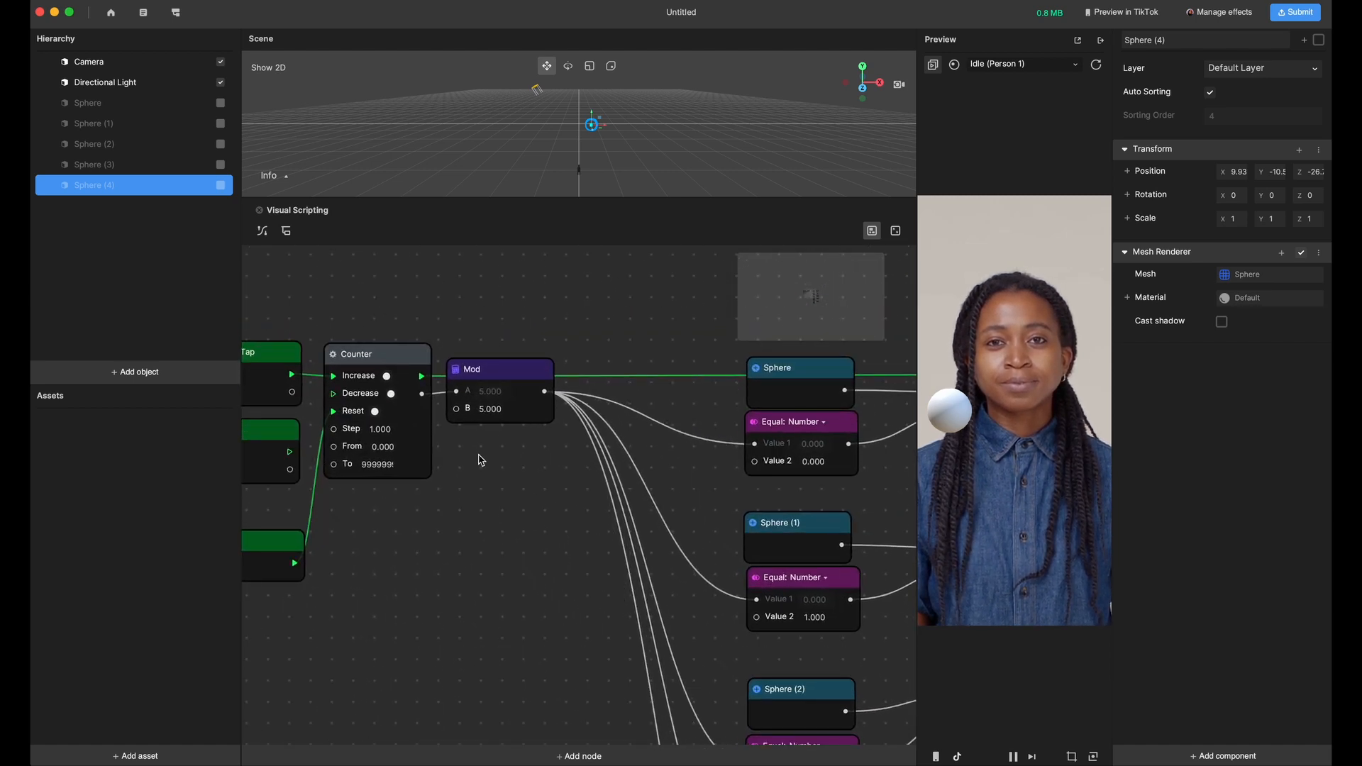
pyautogui.moveTo(484, 454)
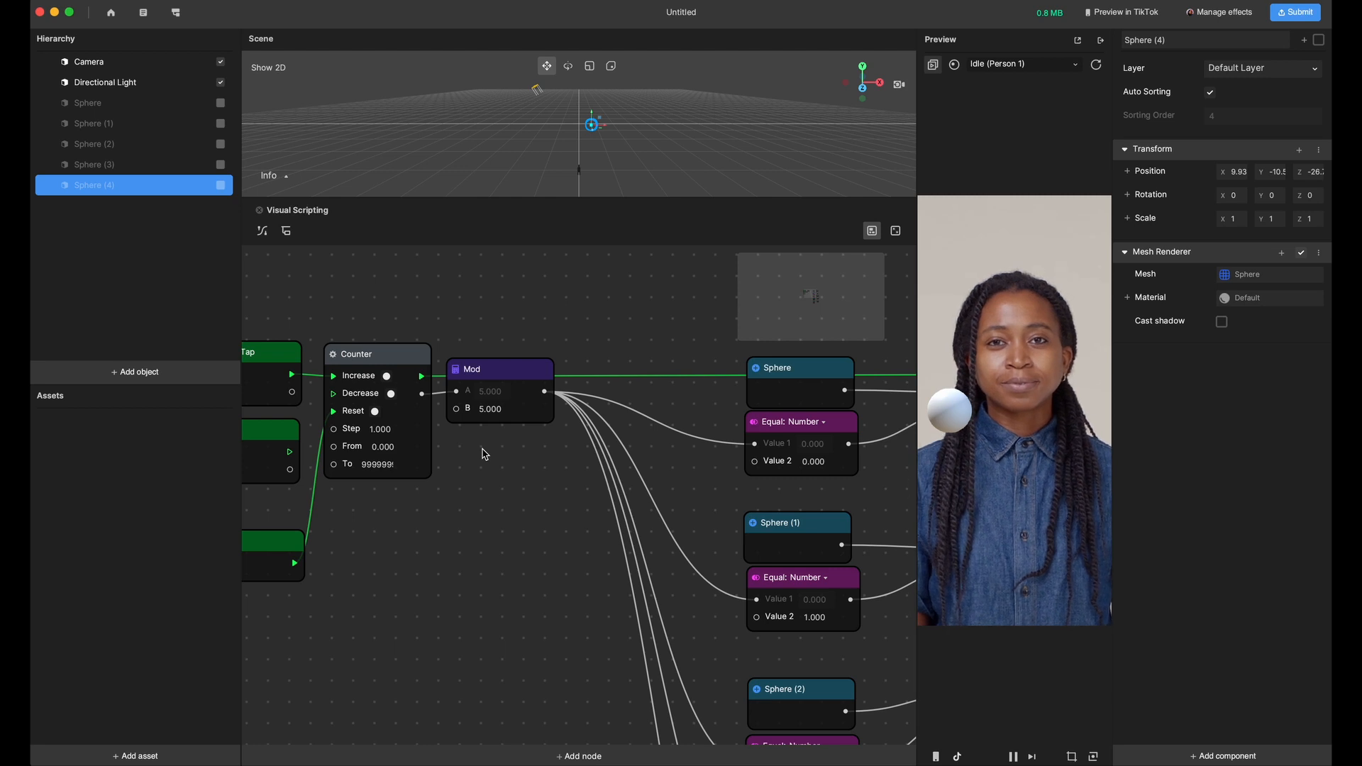